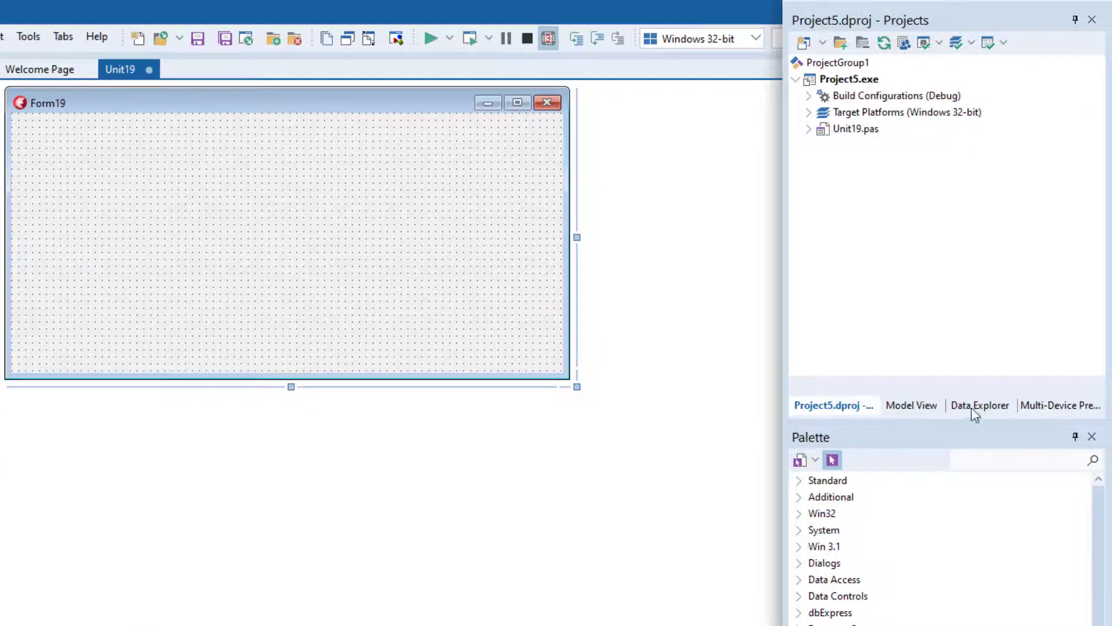
Locate the SQLite_Demo connection under FireDAC > SQLite database in the Data Explorer
click(980, 405)
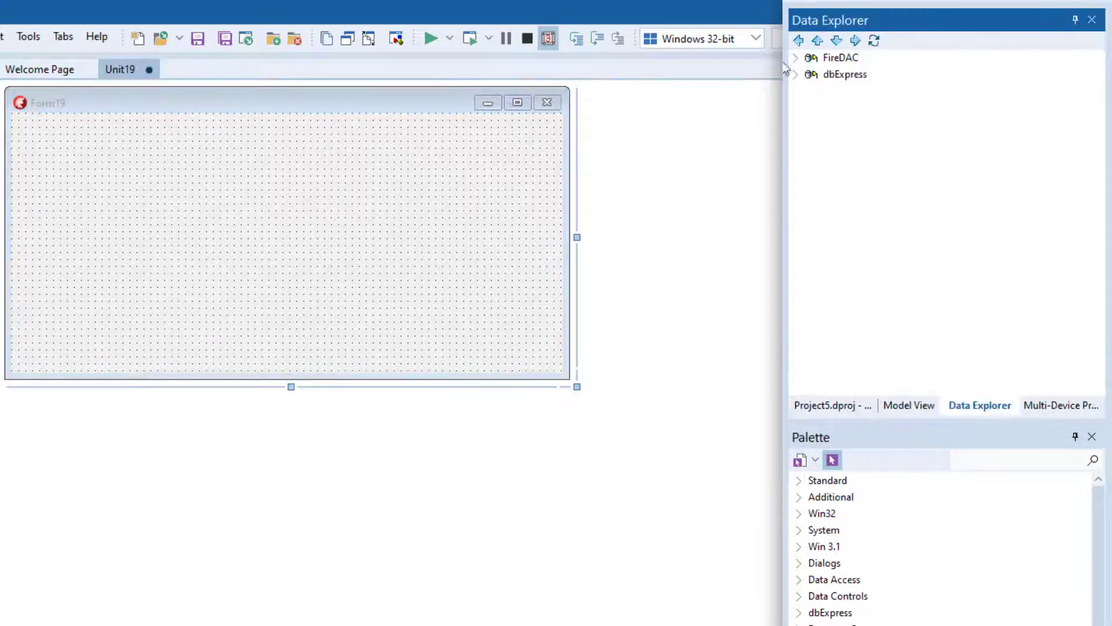
click(799, 58)
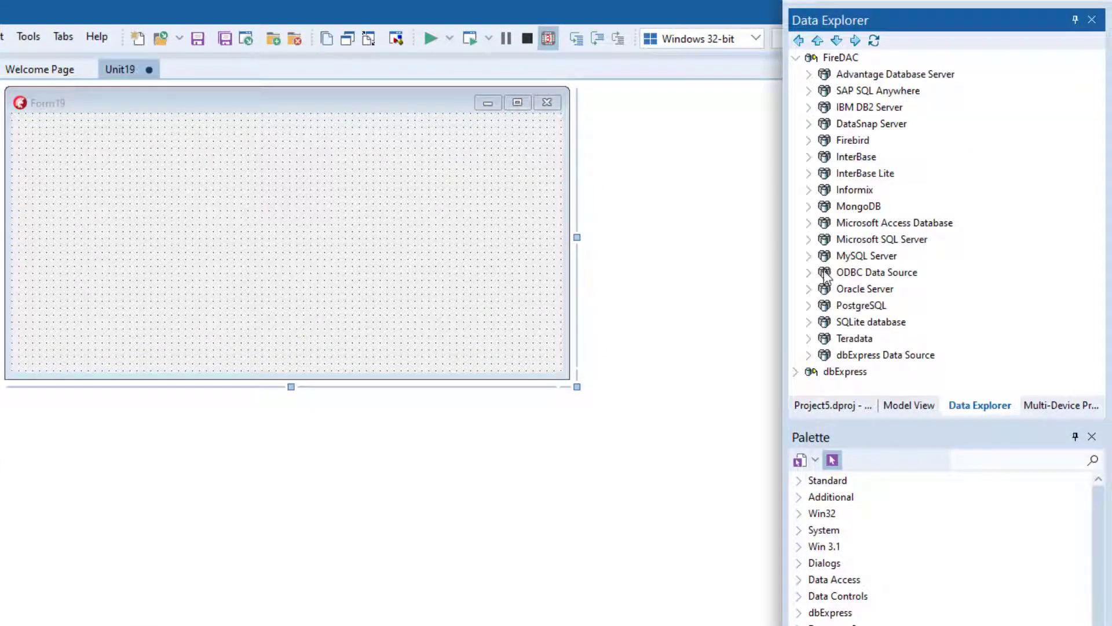
click(809, 322)
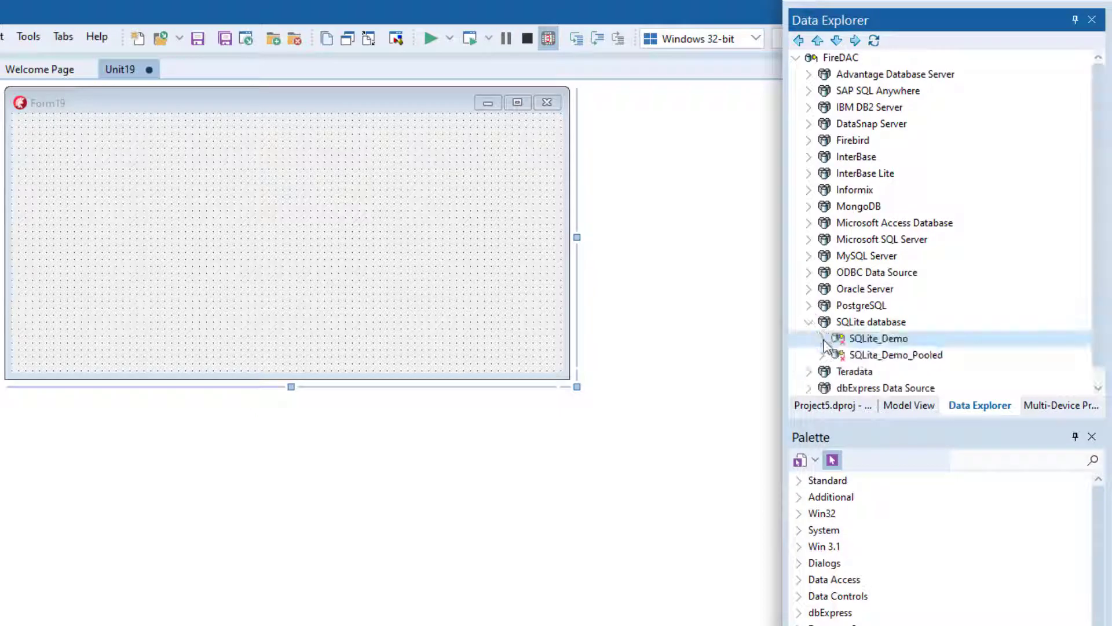
Modify the SQLite_Demo connection so its JournalMode is WAL and confirm
right_click(878, 338)
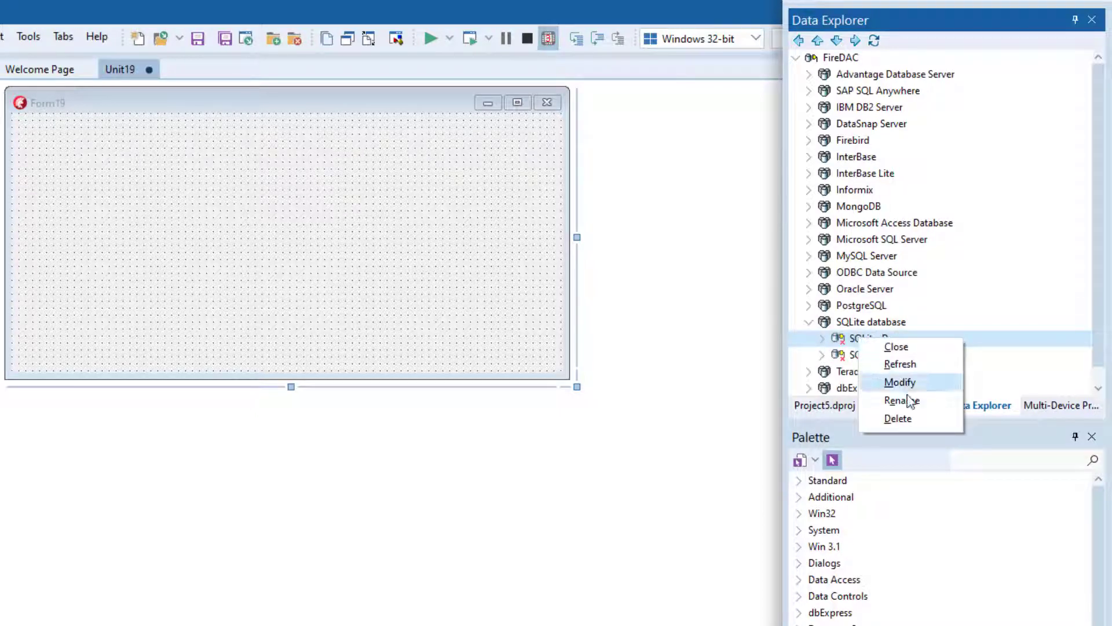
click(899, 383)
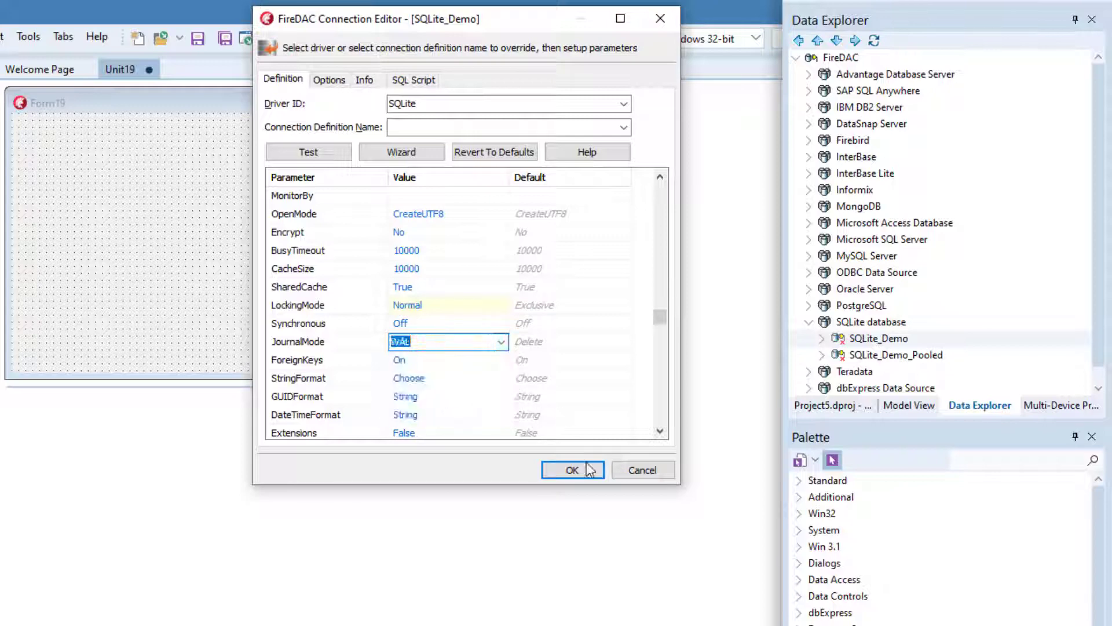
click(573, 470)
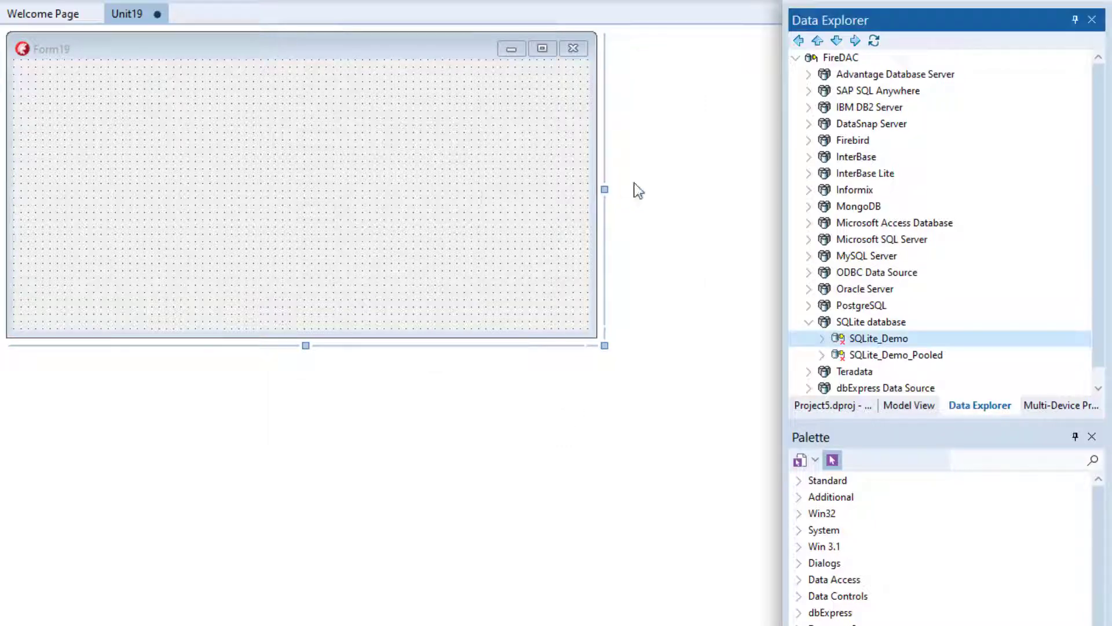
Drag the Customers table onto Form19, creating Sqlite_demoConnection and CustomersTable
click(823, 339)
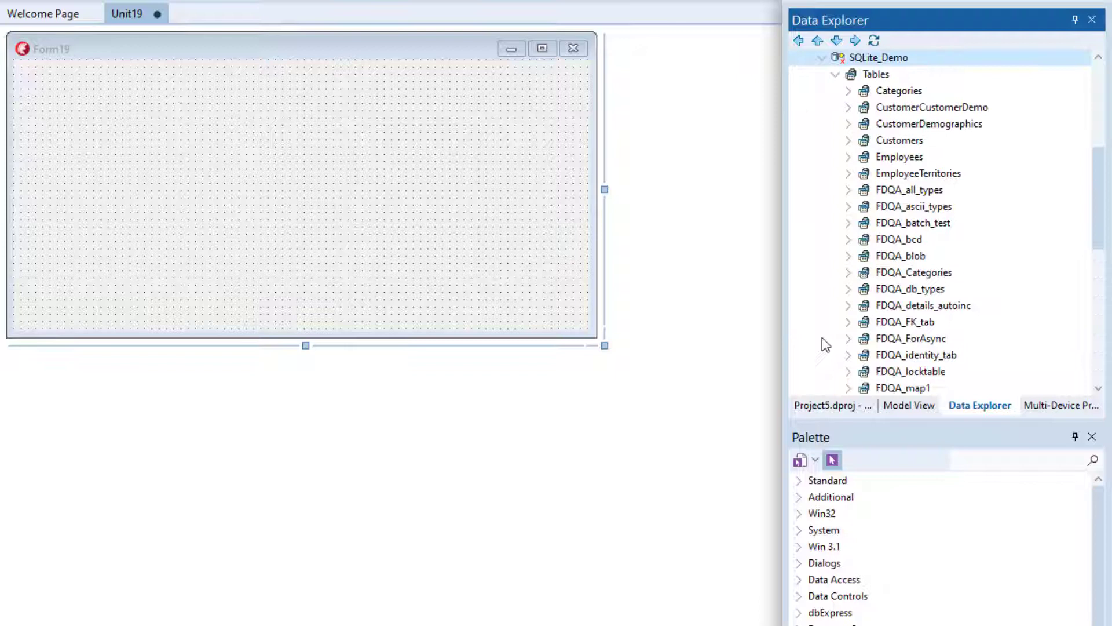
click(899, 140)
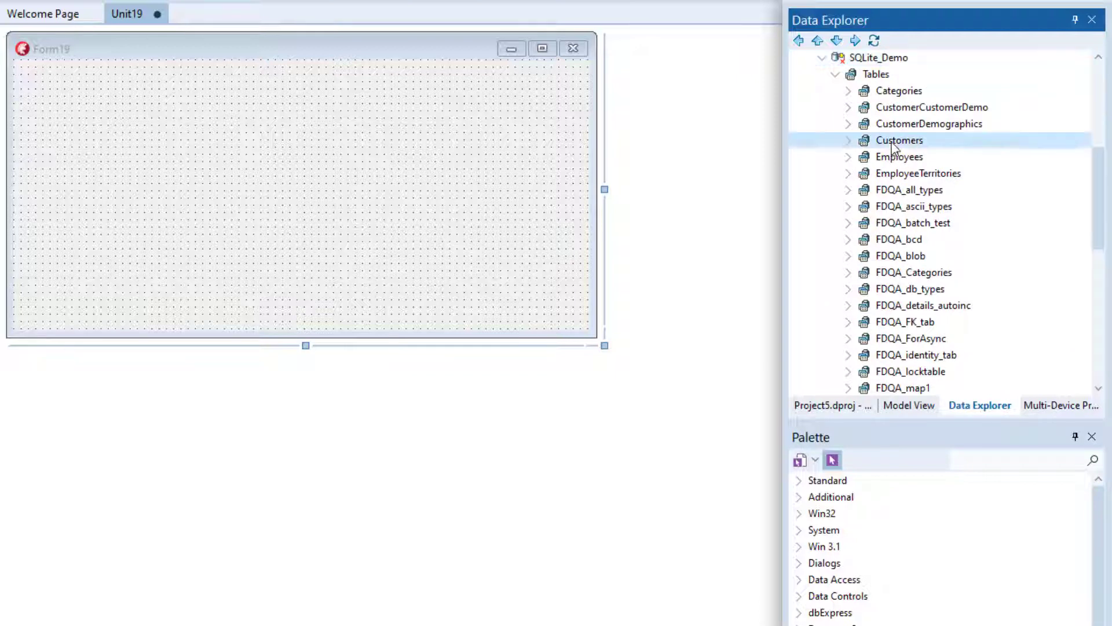
drag(899, 140, 141, 151)
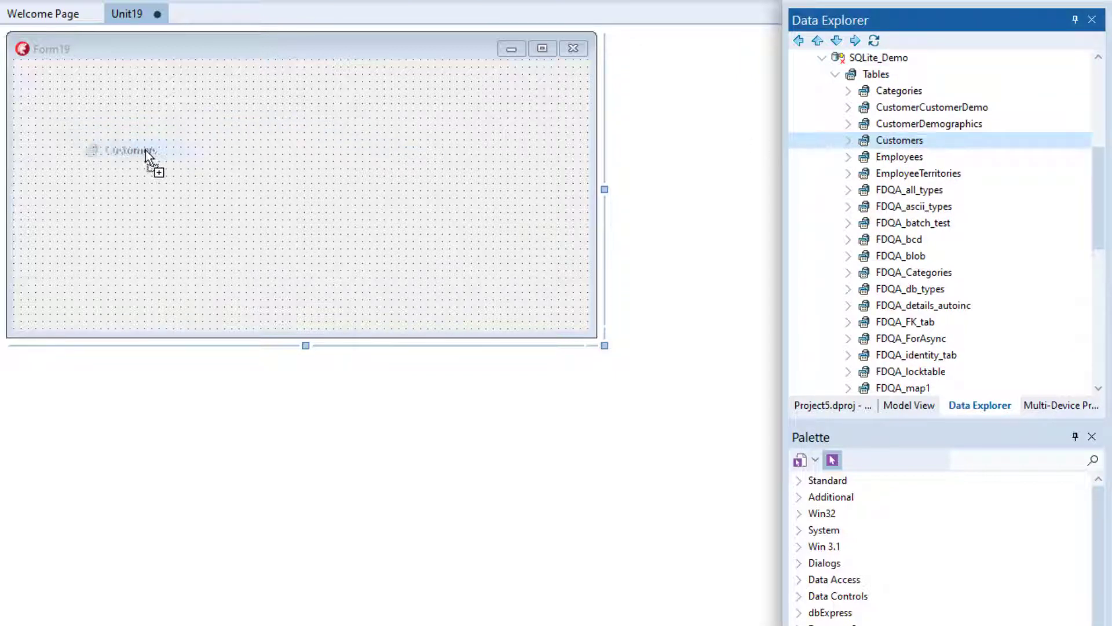
drag(899, 141, 158, 156)
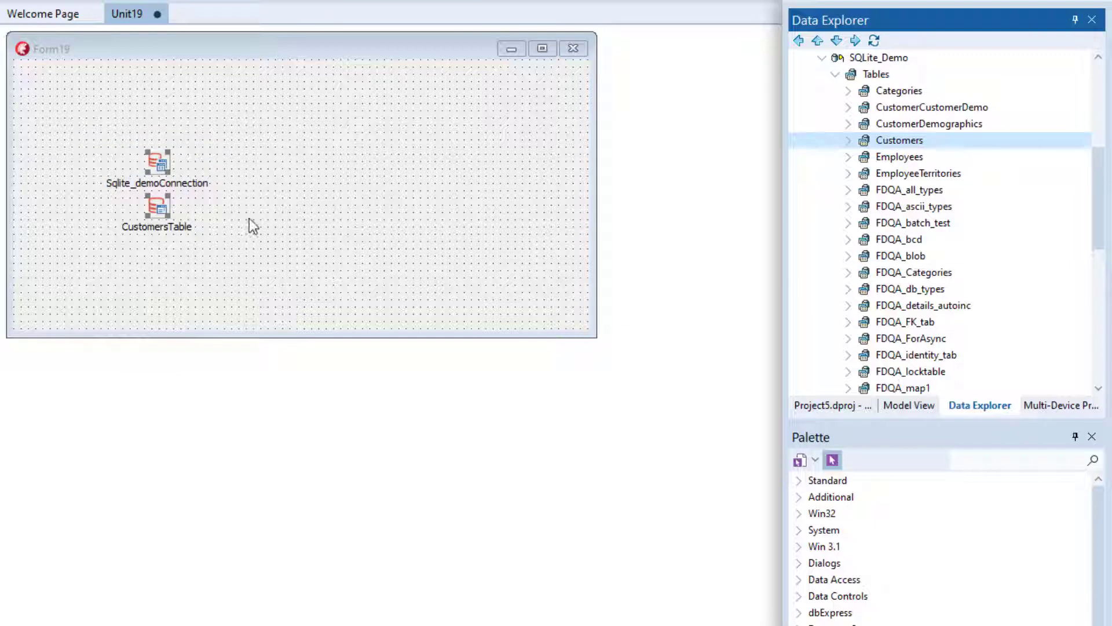
click(157, 209)
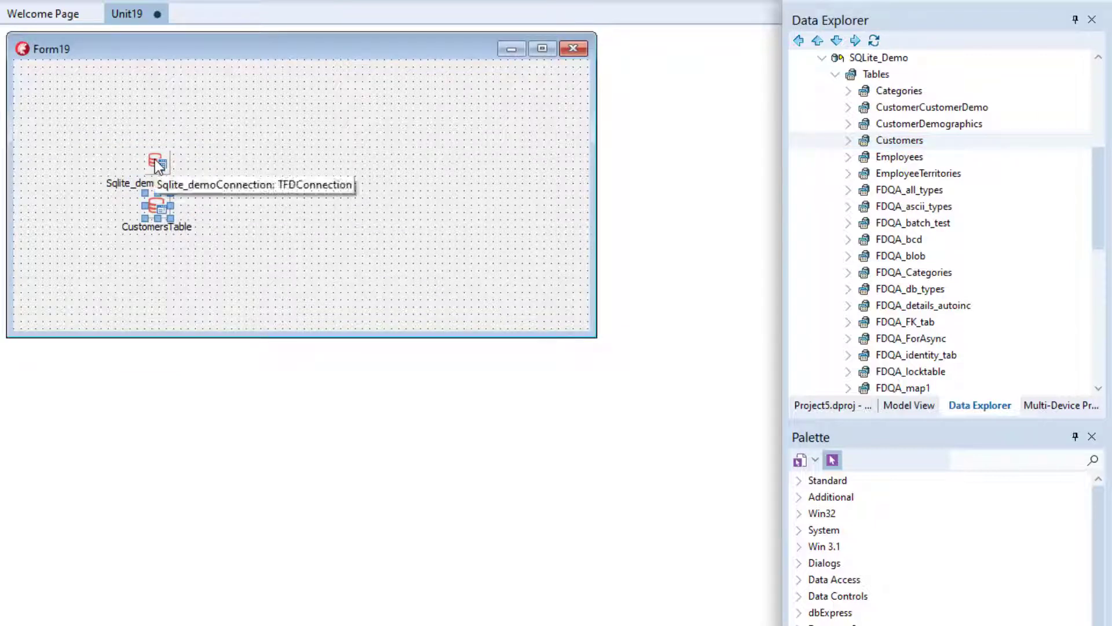
mouse_move(925, 230)
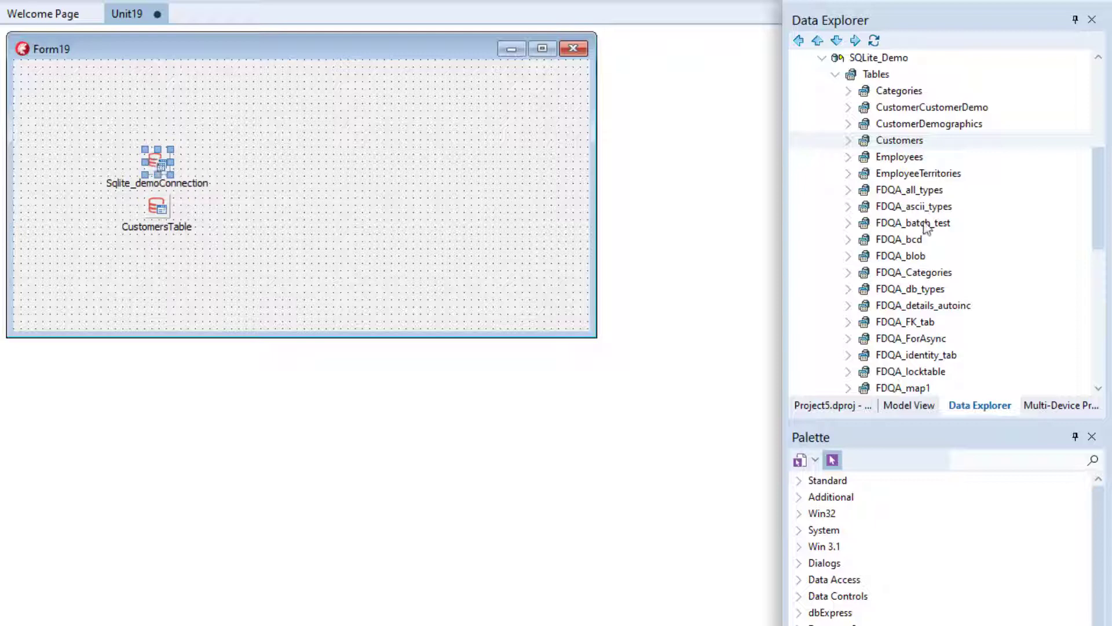
Drag the Orders table onto the form beside CustomersTable as OrdersTable
scroll(down, 3)
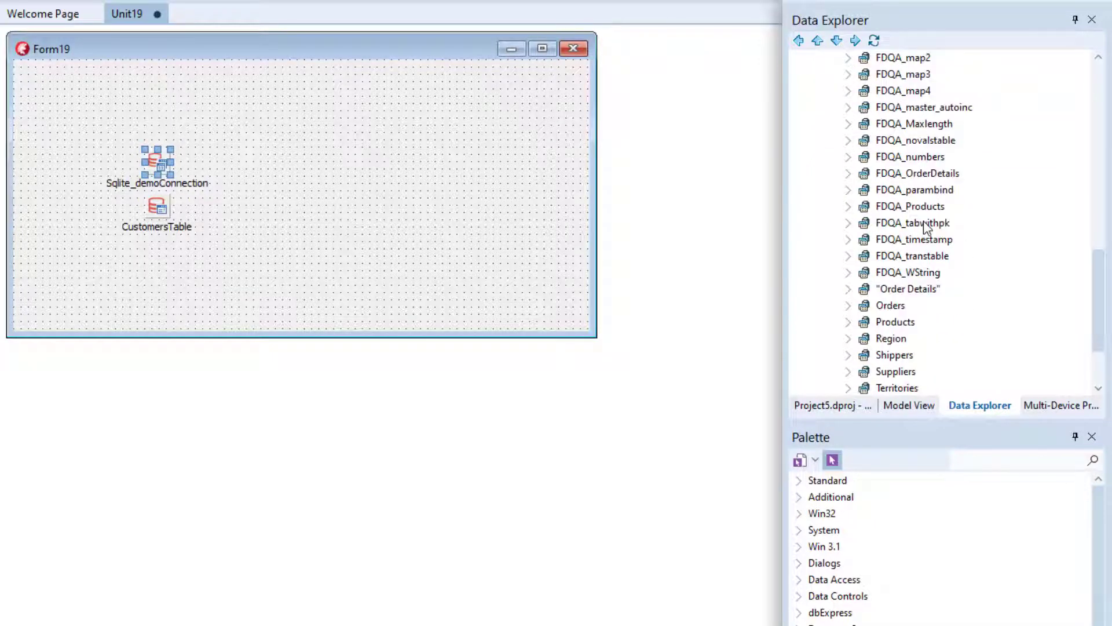
drag(890, 305, 472, 274)
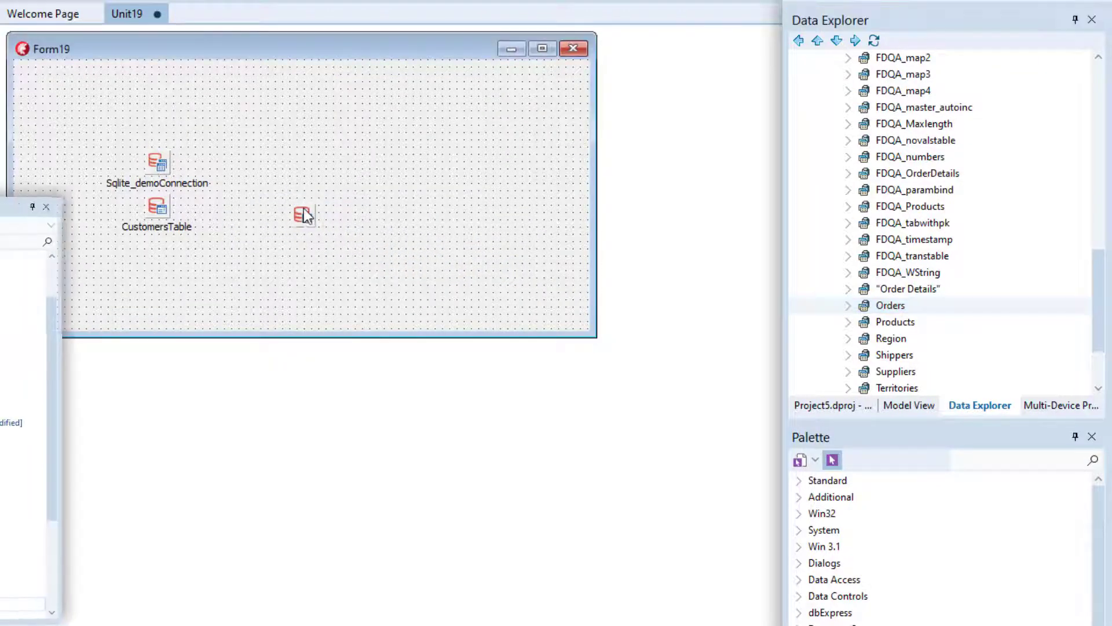
click(301, 214)
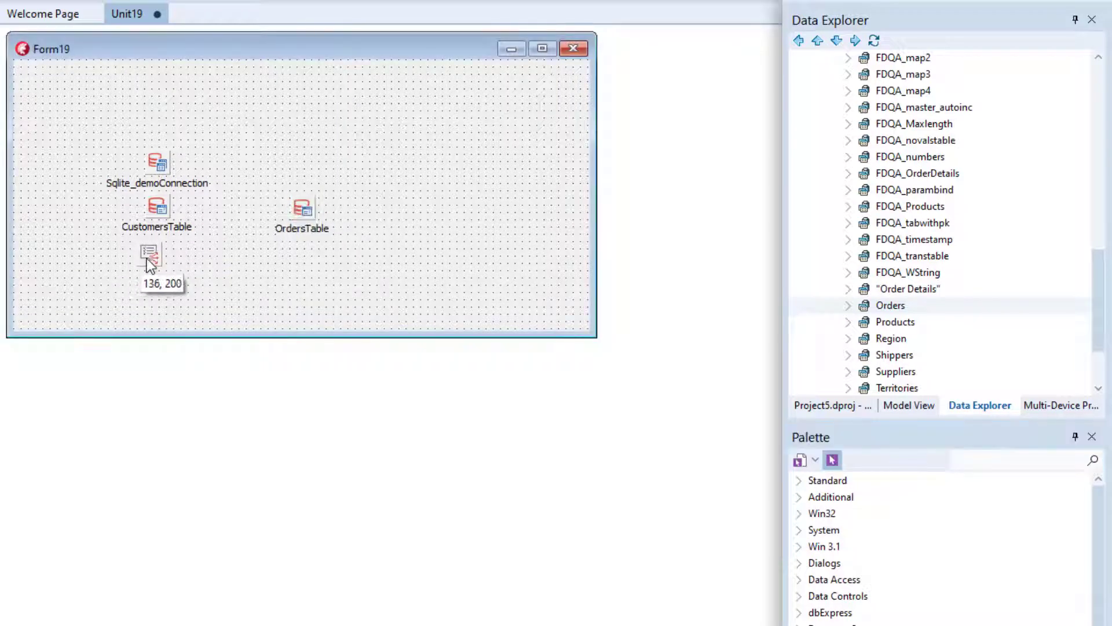
Paste a second data source and name the first one dsCustomers
key(Ctrl+V)
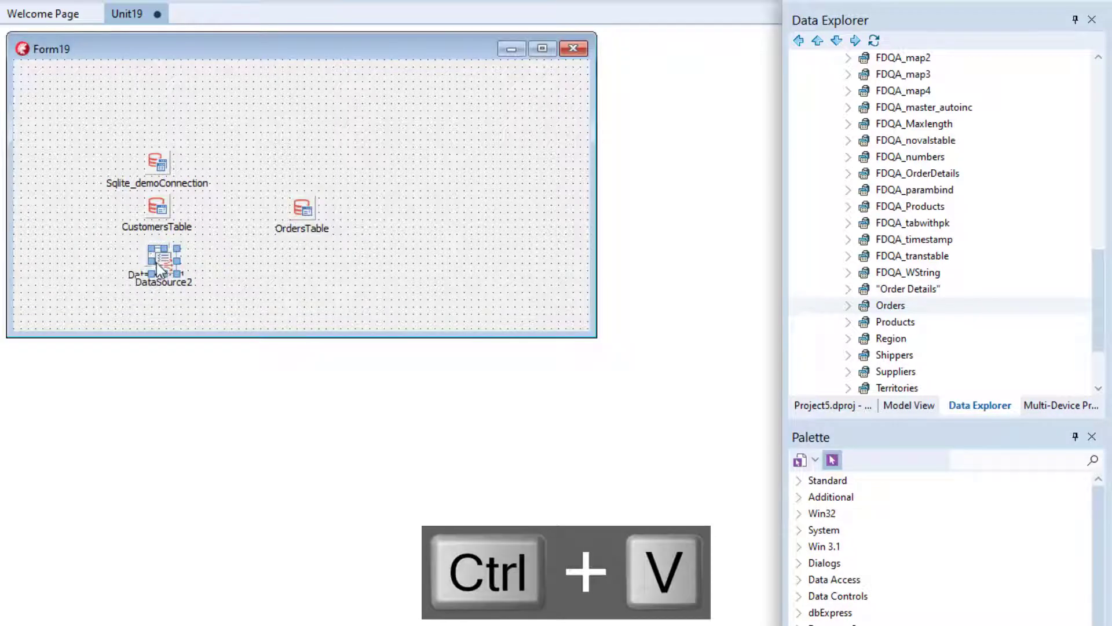
key(Ctrl+V)
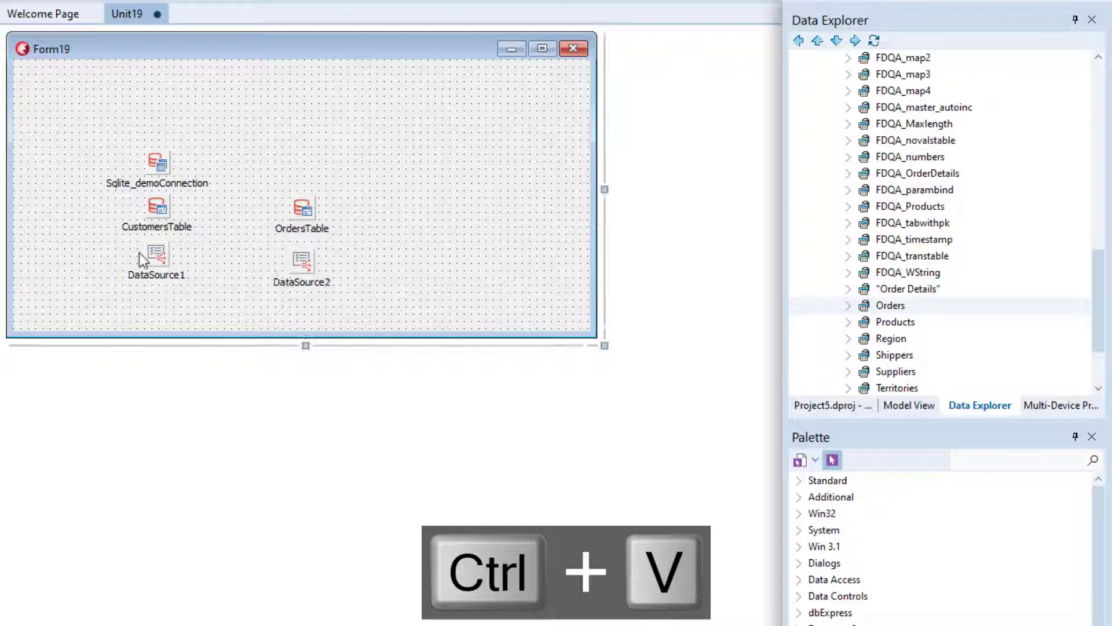
click(158, 255)
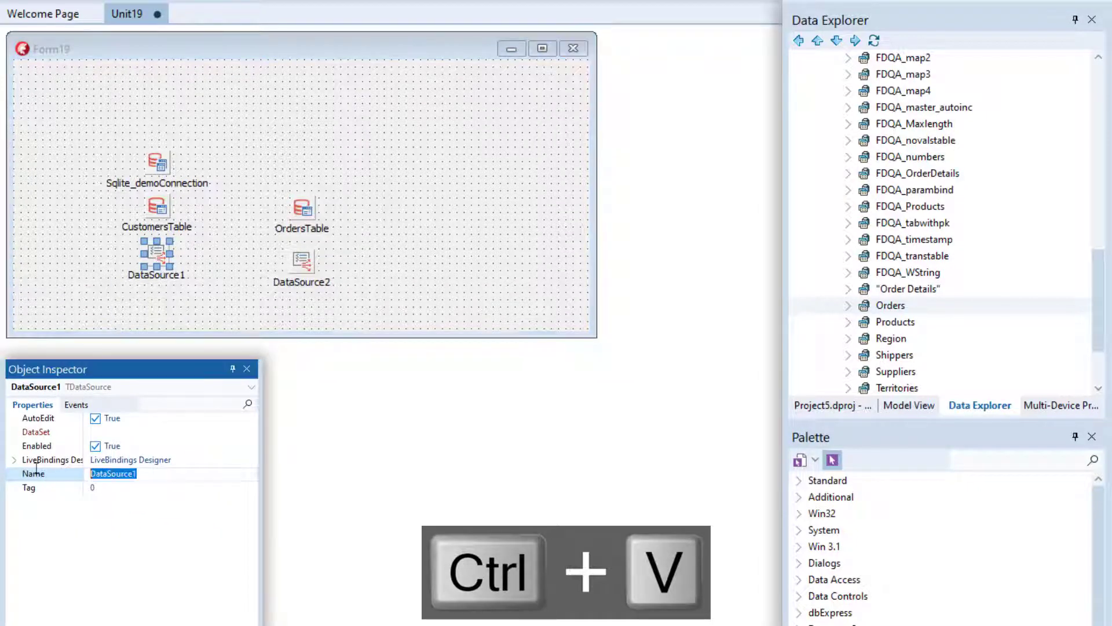
text(dsCustomers)
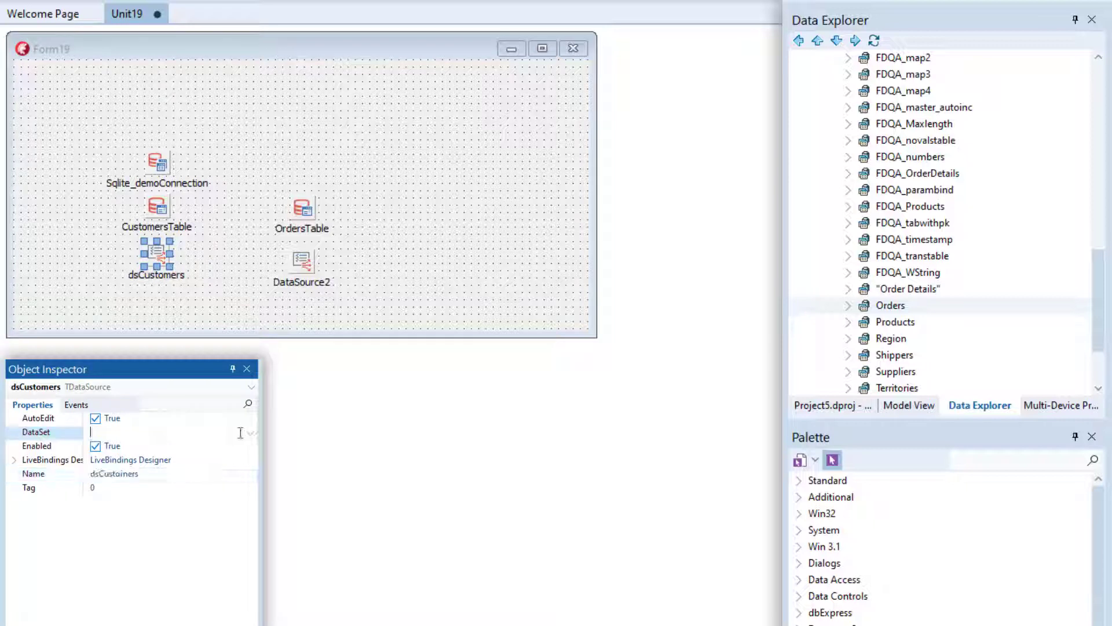
Name the second data source dsOrders
click(301, 261)
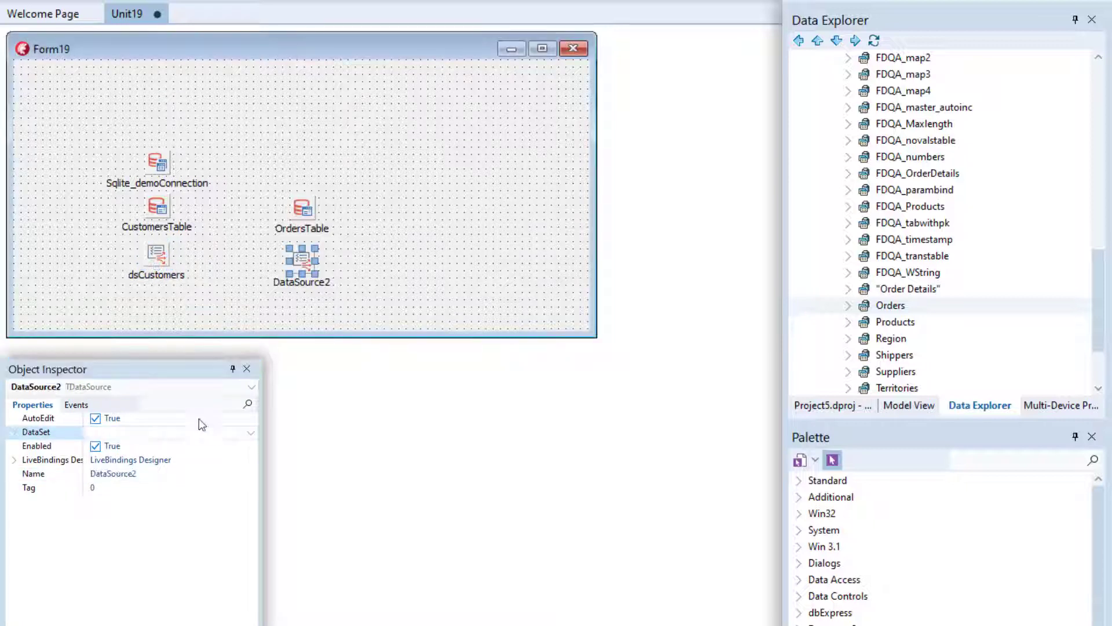
text(ds)
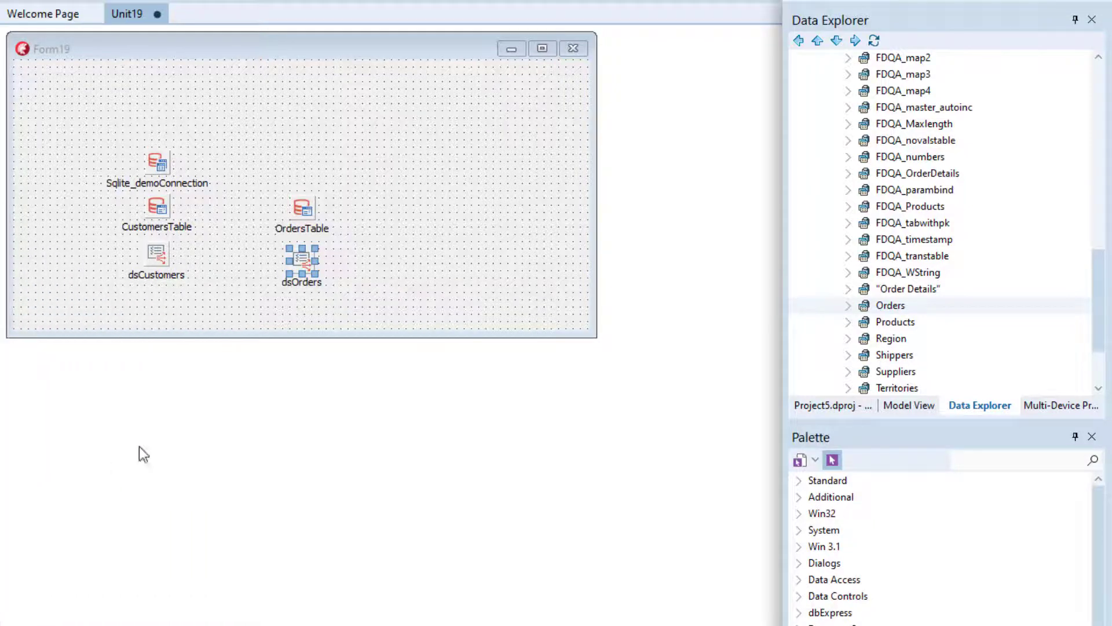
mouse_move(669, 210)
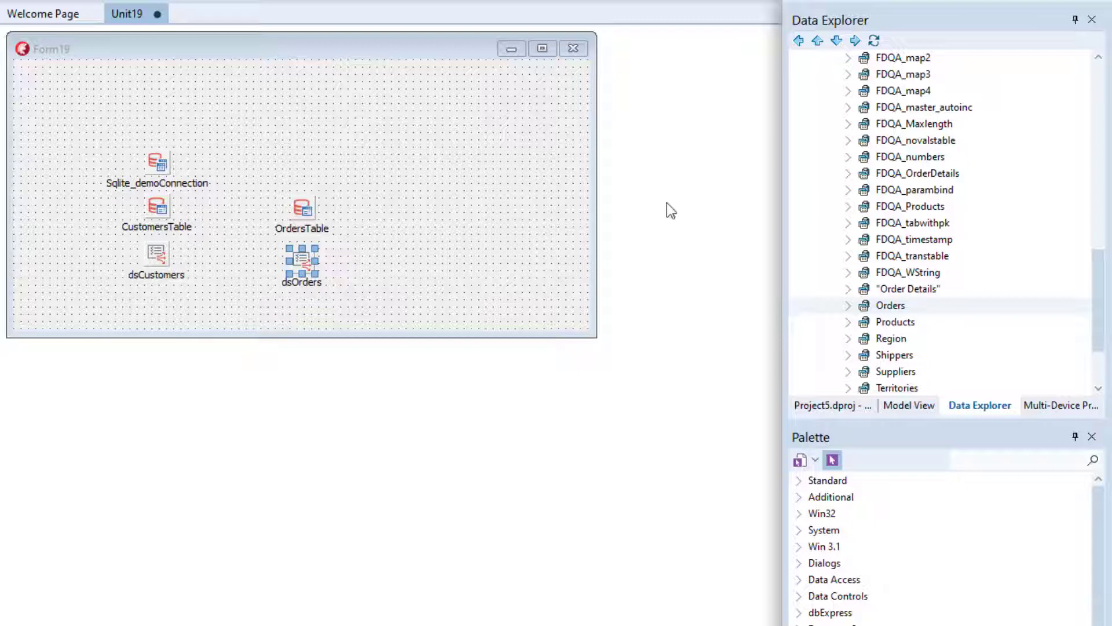
Paste copies of the grid, query and data source for the orders side of the form
click(1015, 460)
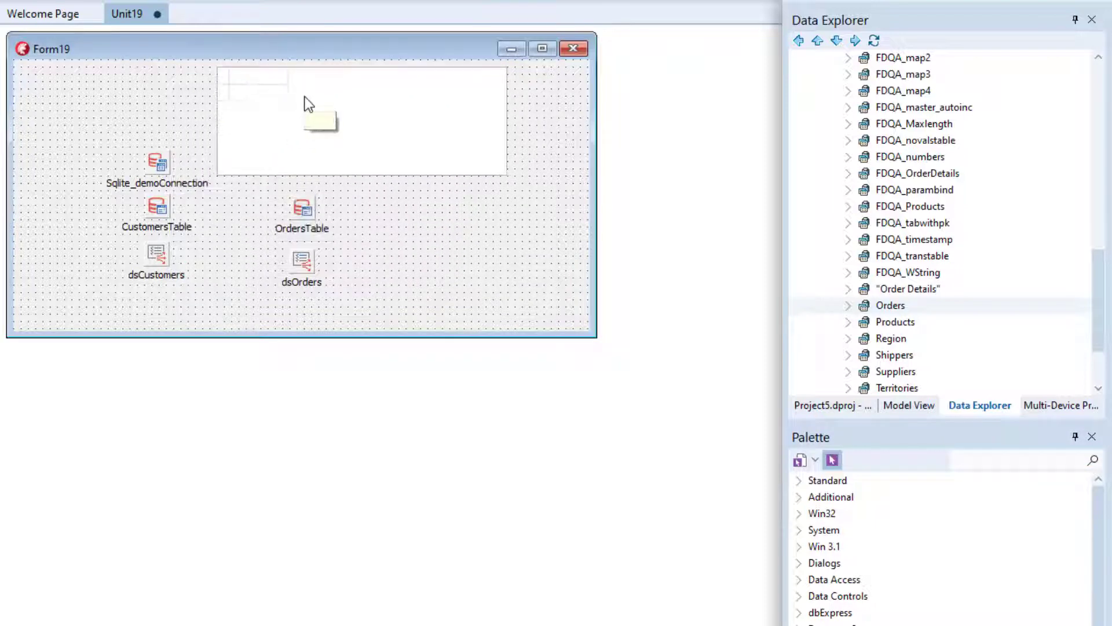
key(Ctrl+v)
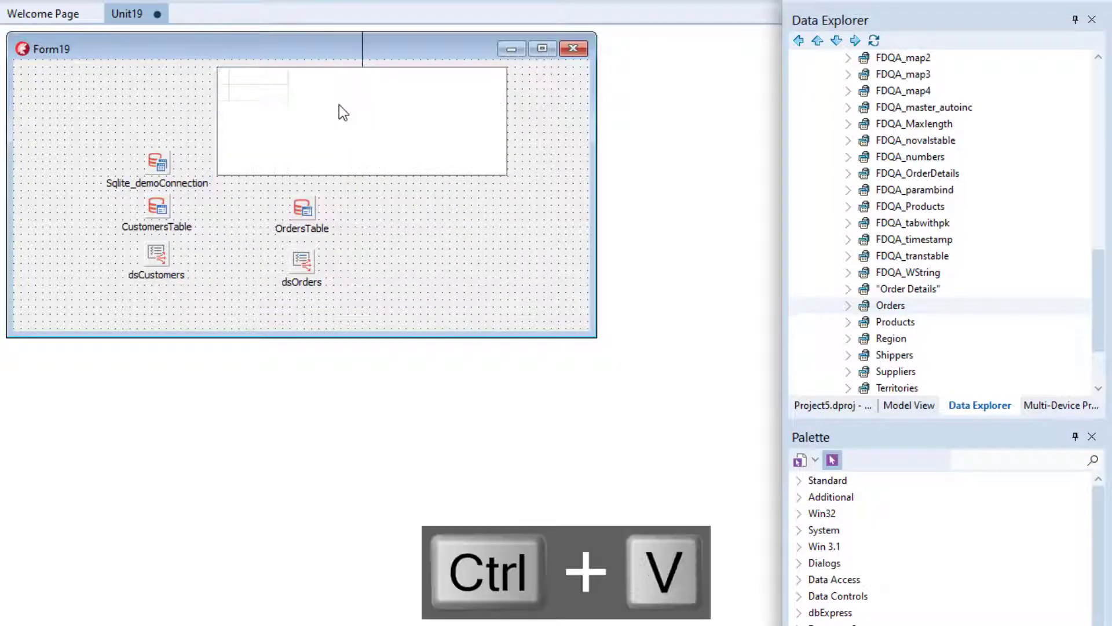
key(Ctrl+V)
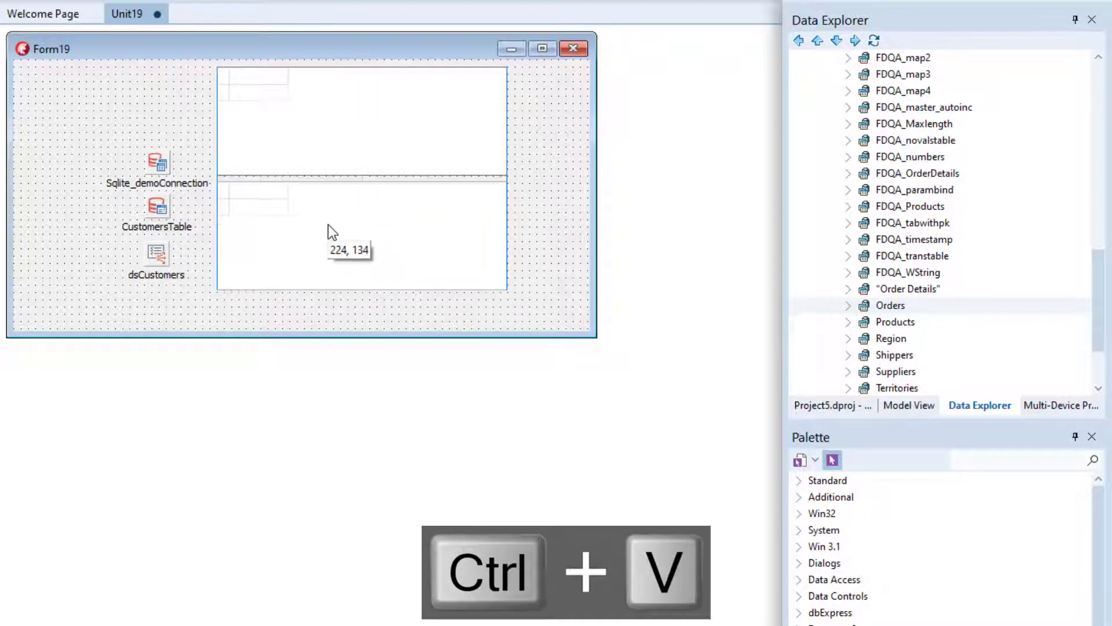
key(Ctrl+V)
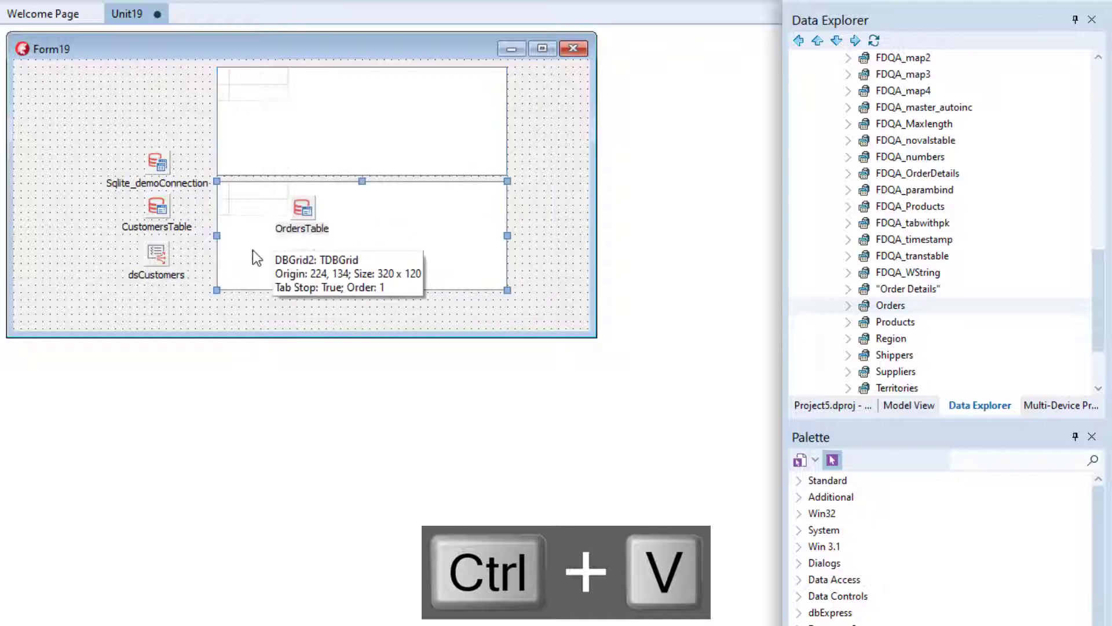
key(ctrl+v)
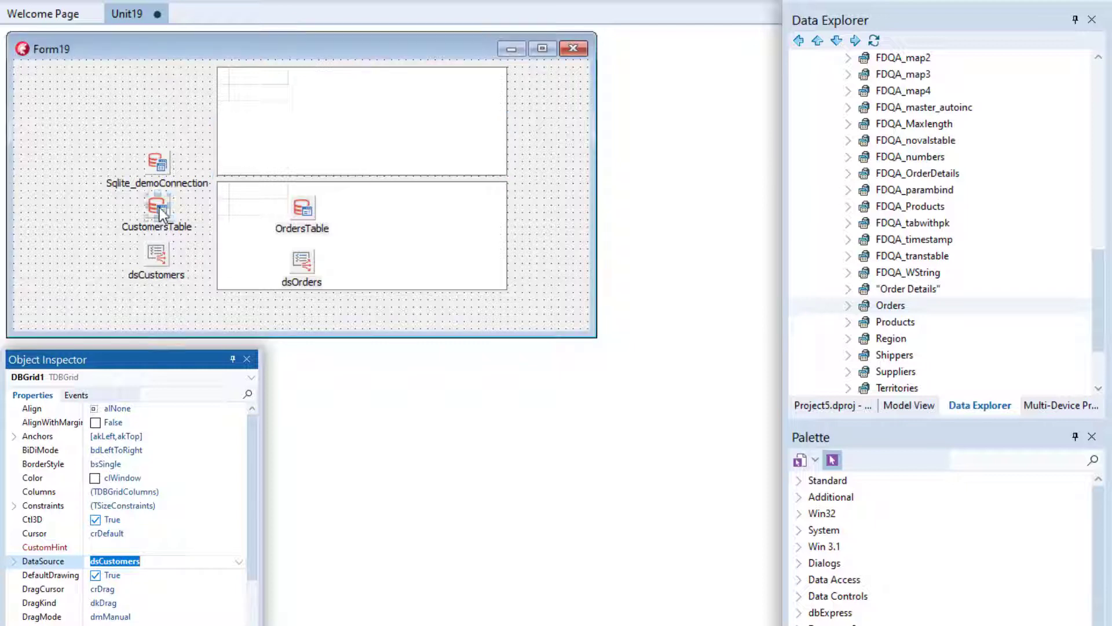
Set Active to True on CustomersTable and OrdersTable and enlarge the form for the grids
click(157, 208)
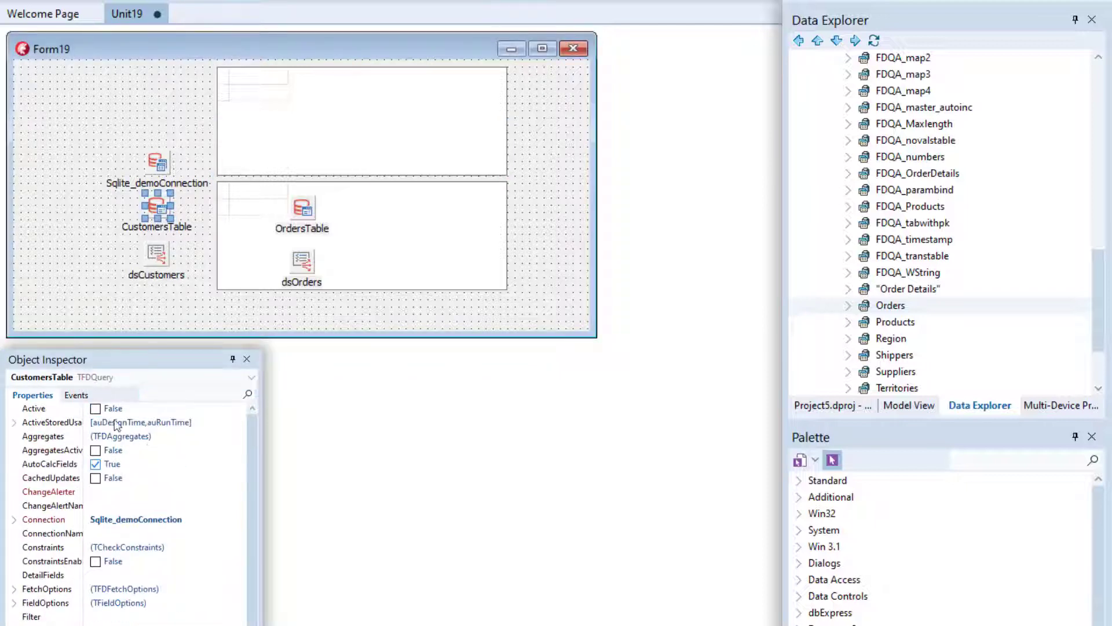
click(95, 408)
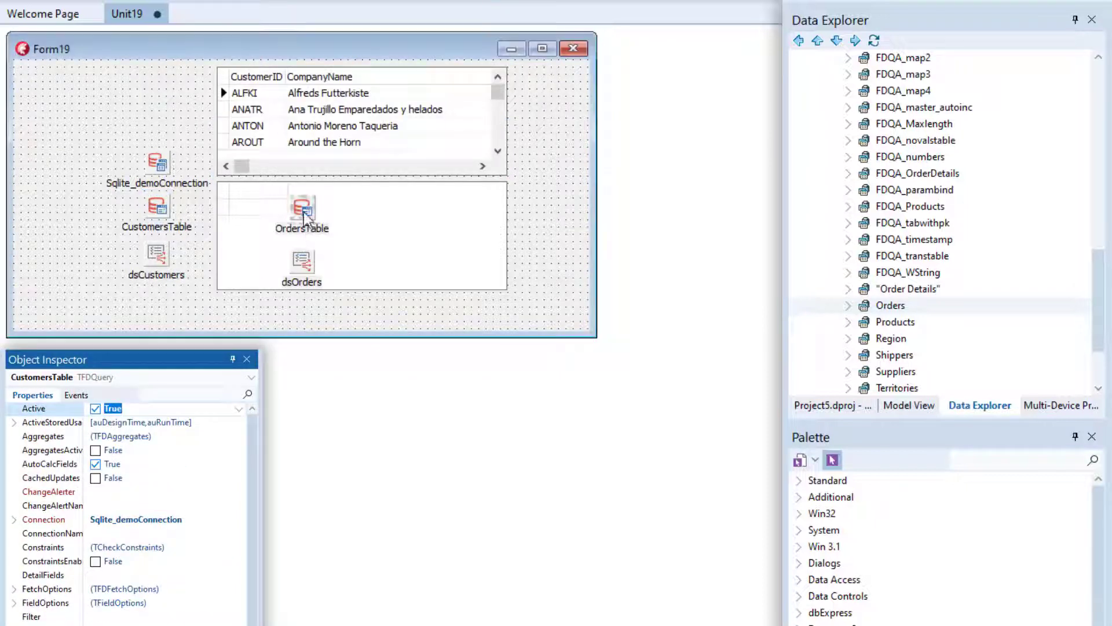
click(302, 209)
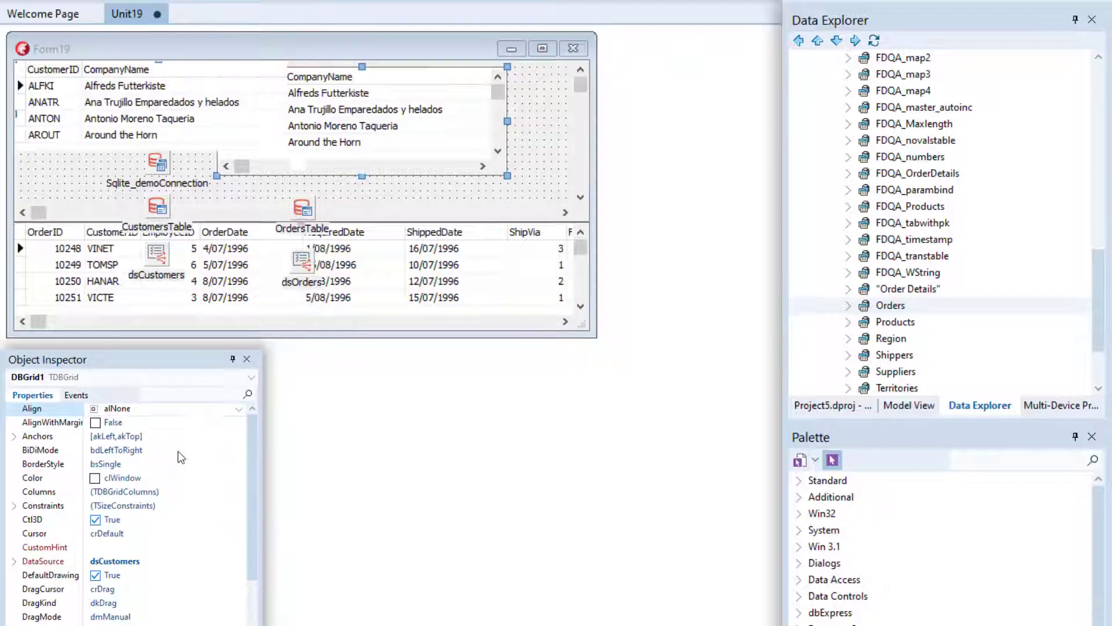
click(118, 408)
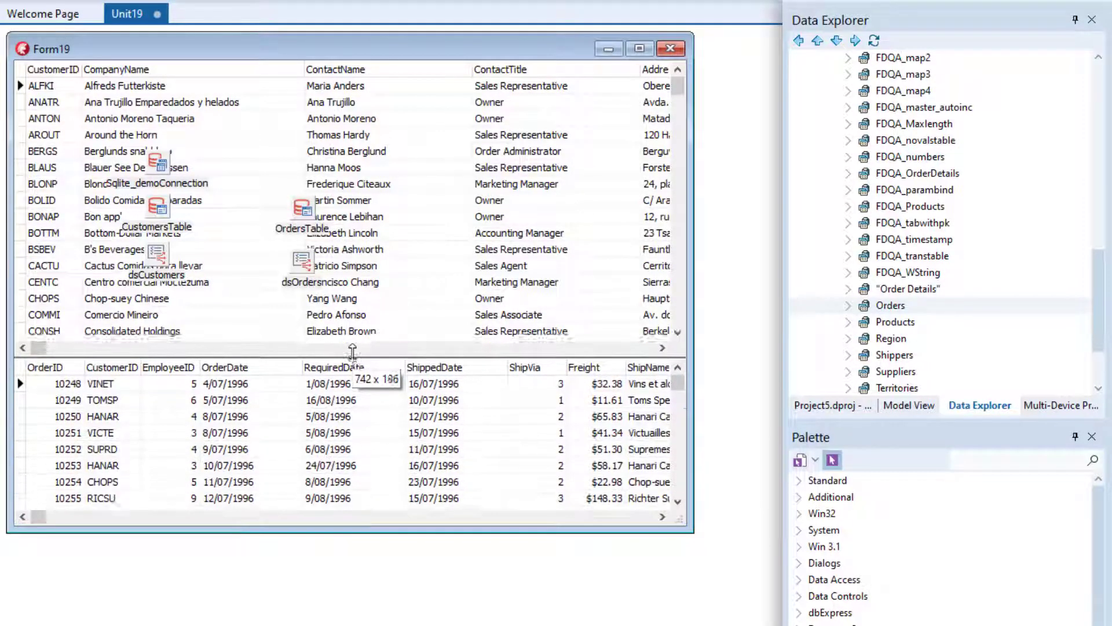
drag(353, 354, 352, 336)
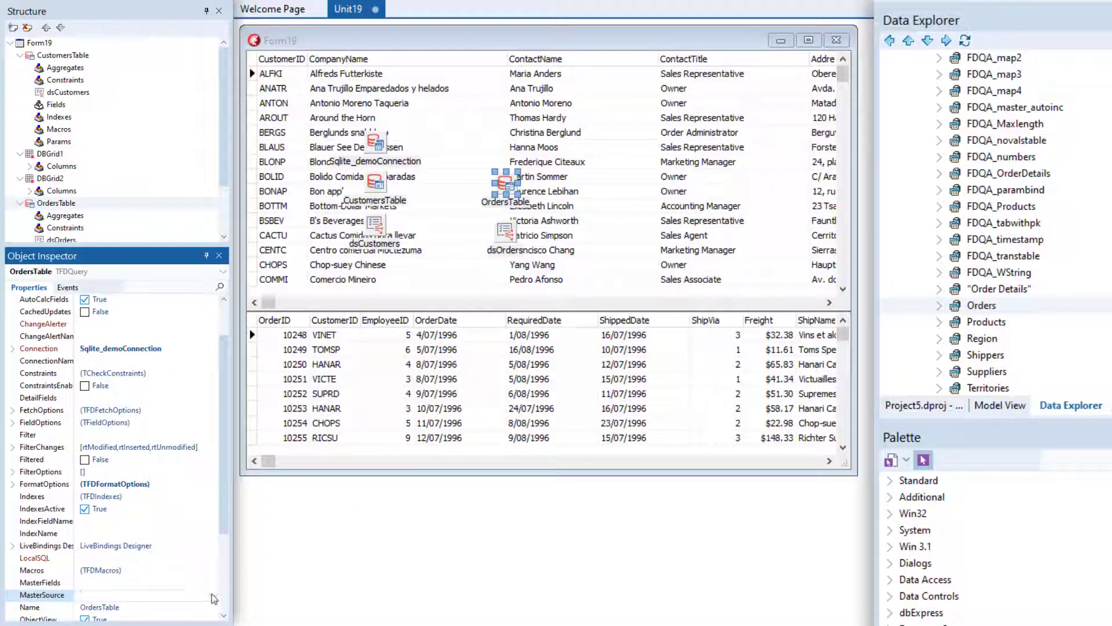
Link OrdersTable to dsCustomers on CustomerID so only ALFKI's orders are listed
click(133, 595)
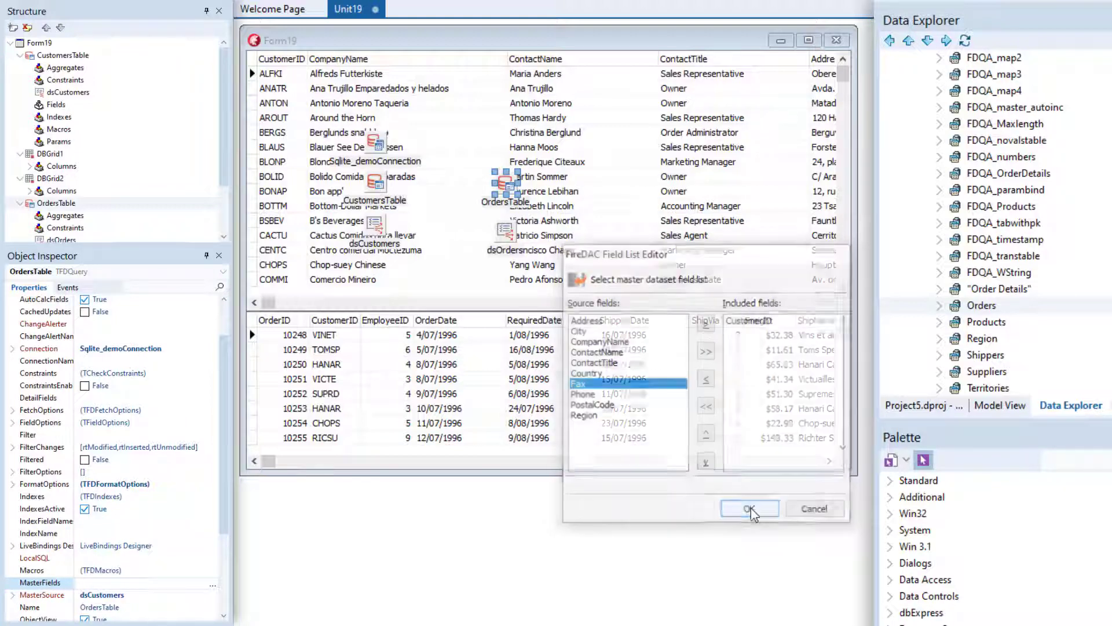
click(749, 508)
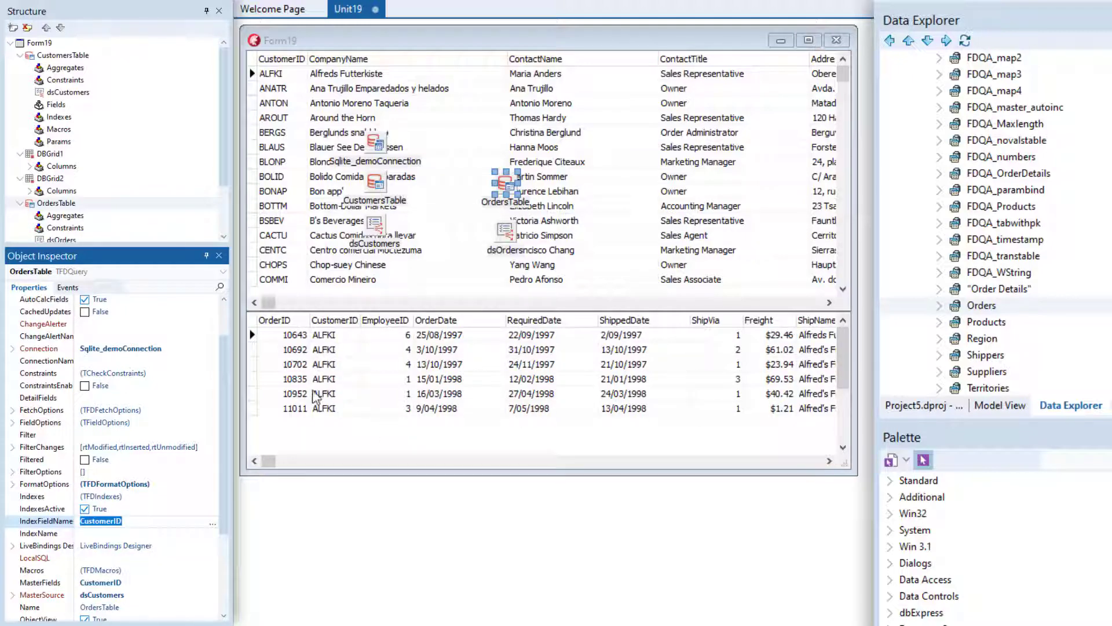
mouse_move(314, 389)
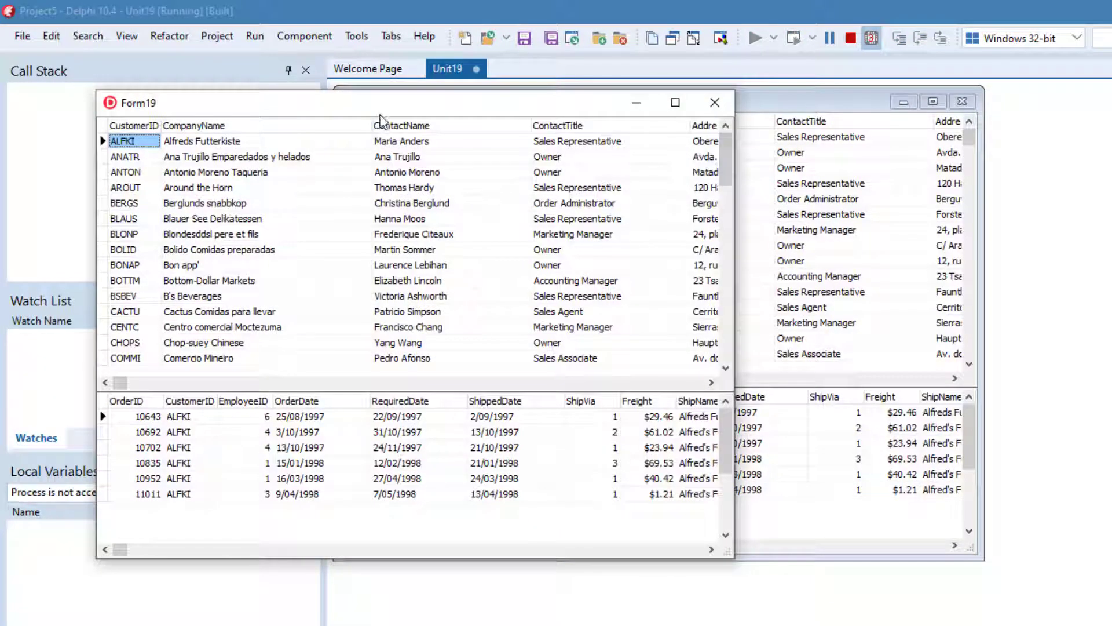
In the running app pick customers ANATR, BSBEV and BLAUS, then close the Form19 window
click(128, 157)
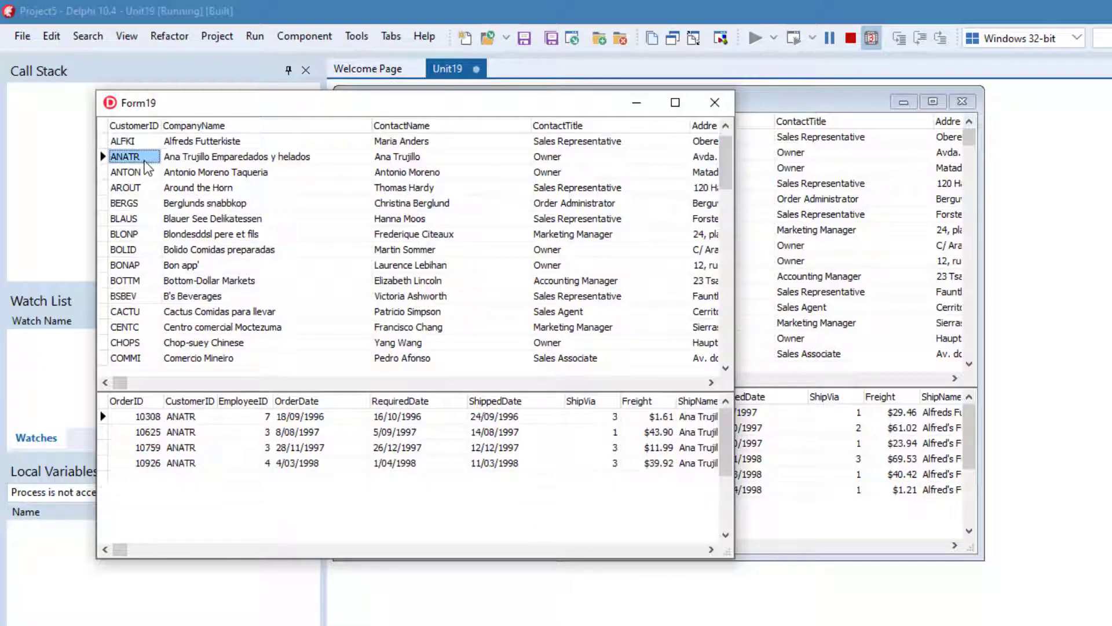
click(123, 296)
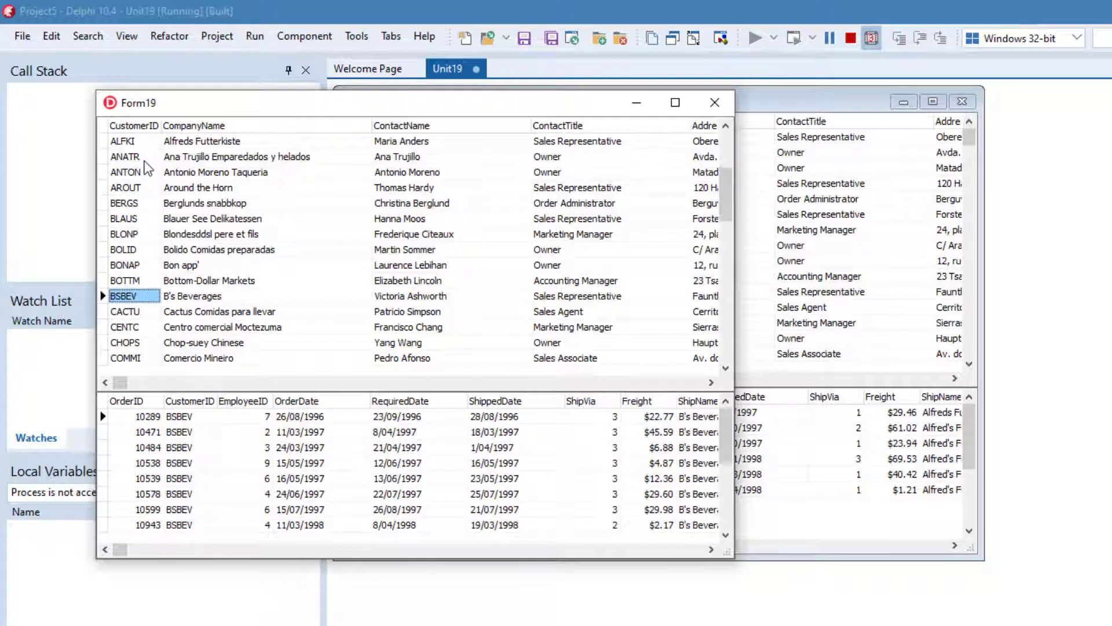
click(123, 218)
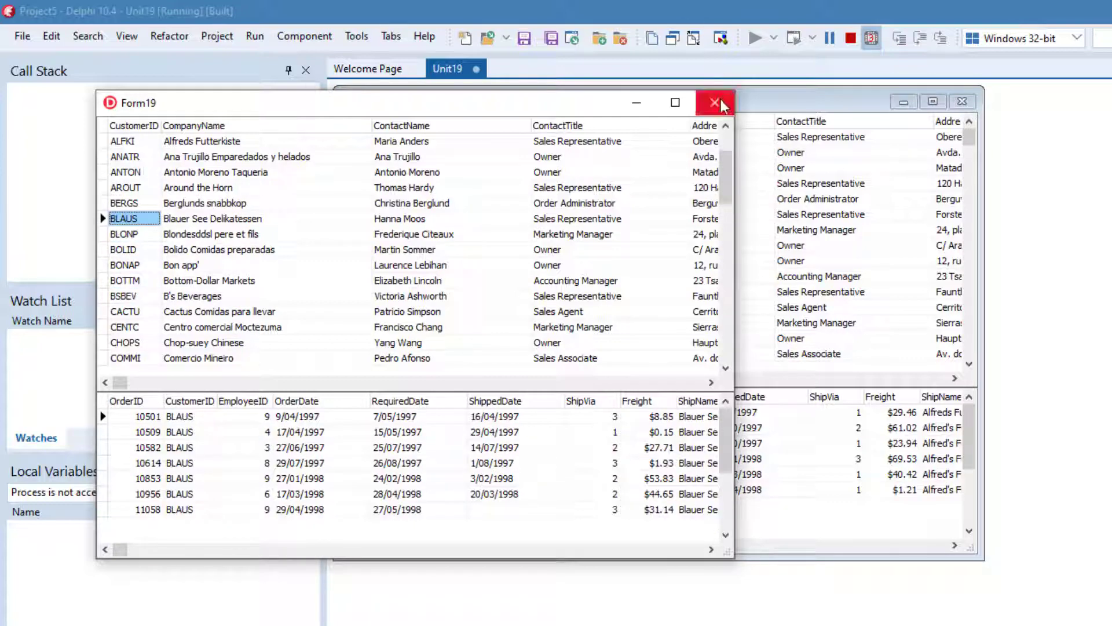
click(714, 102)
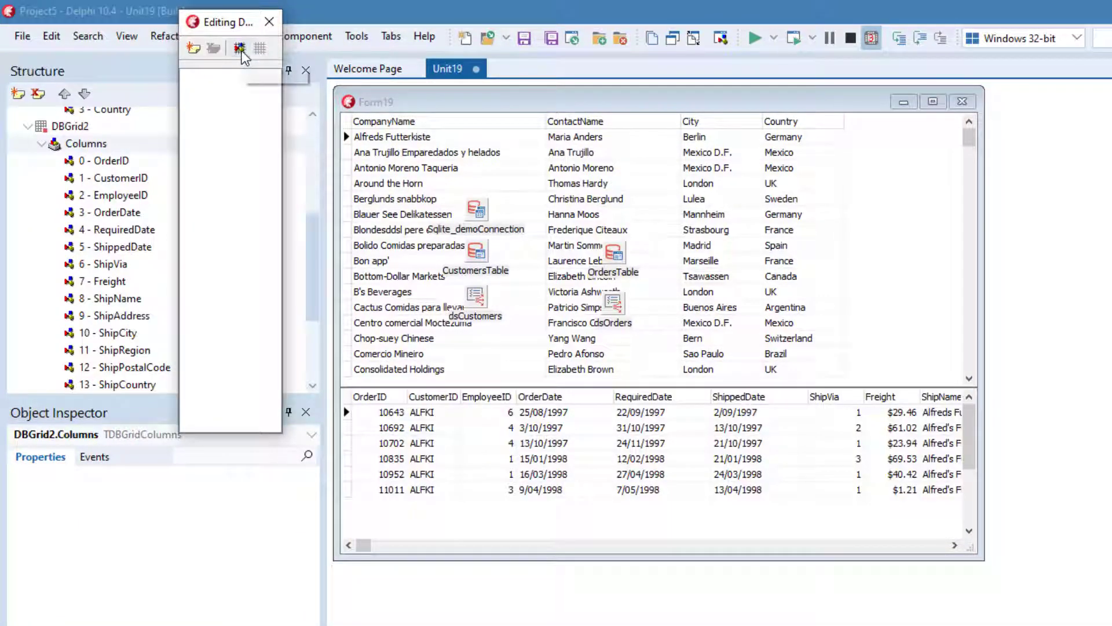
Add the orders query's fields as DBGrid2 columns and drag Shippers onto the form
click(211, 49)
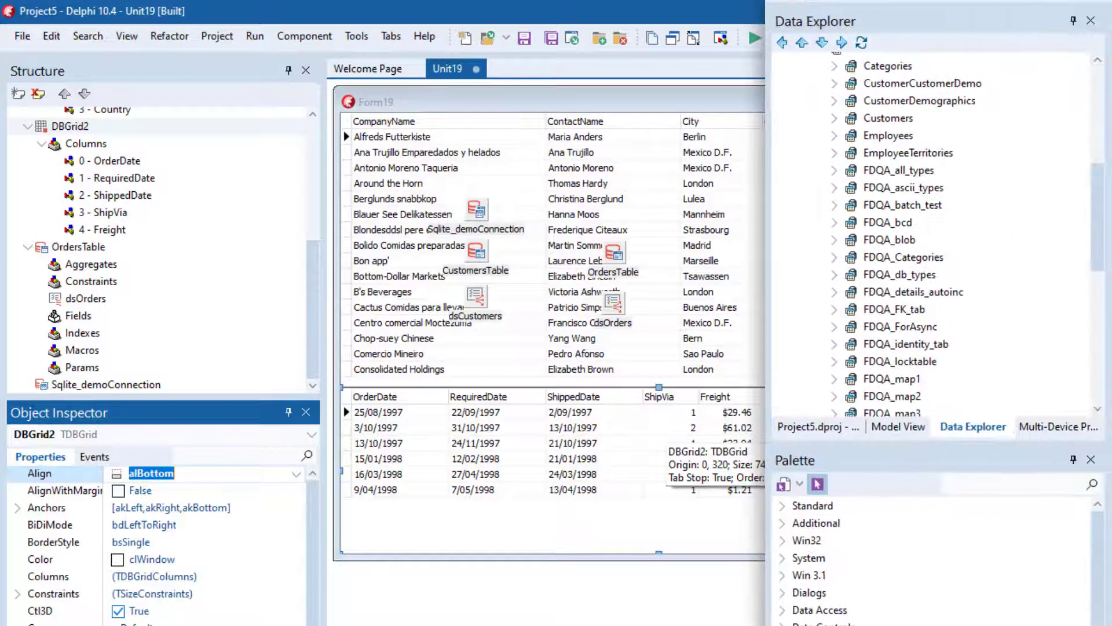
scroll(down, 3)
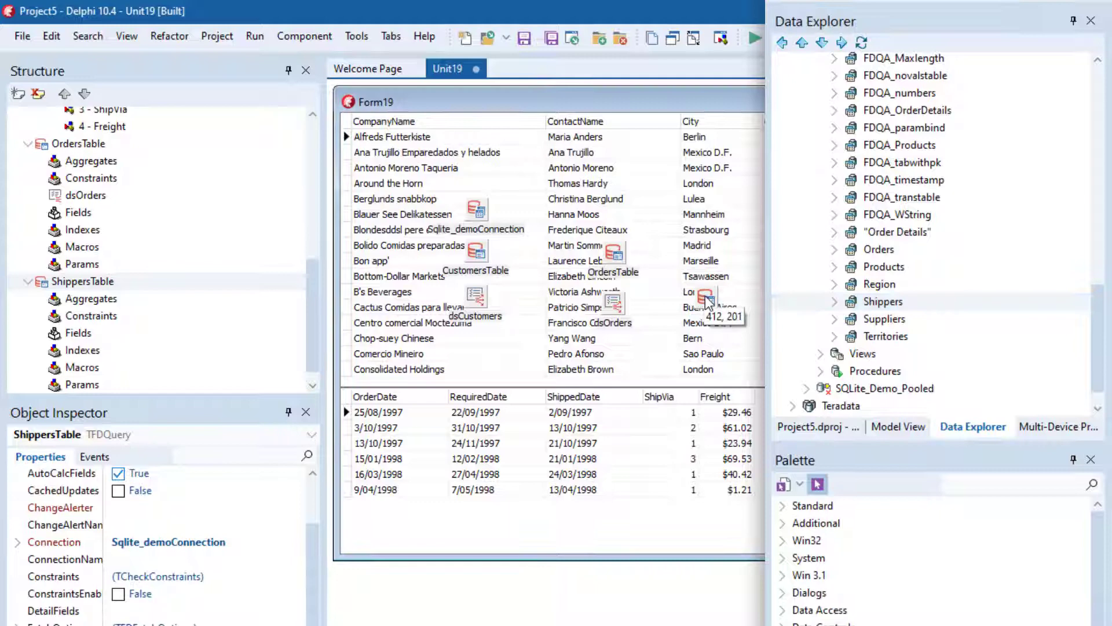
Start a new lookup field ShipViaFull of size 30 on the orders query
click(751, 37)
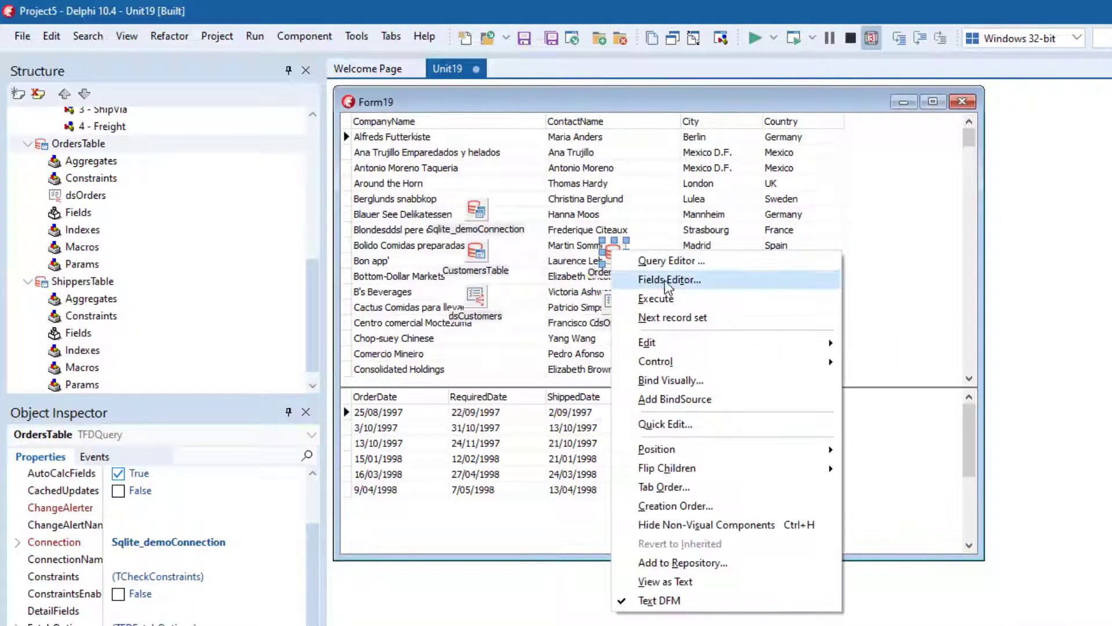
click(669, 279)
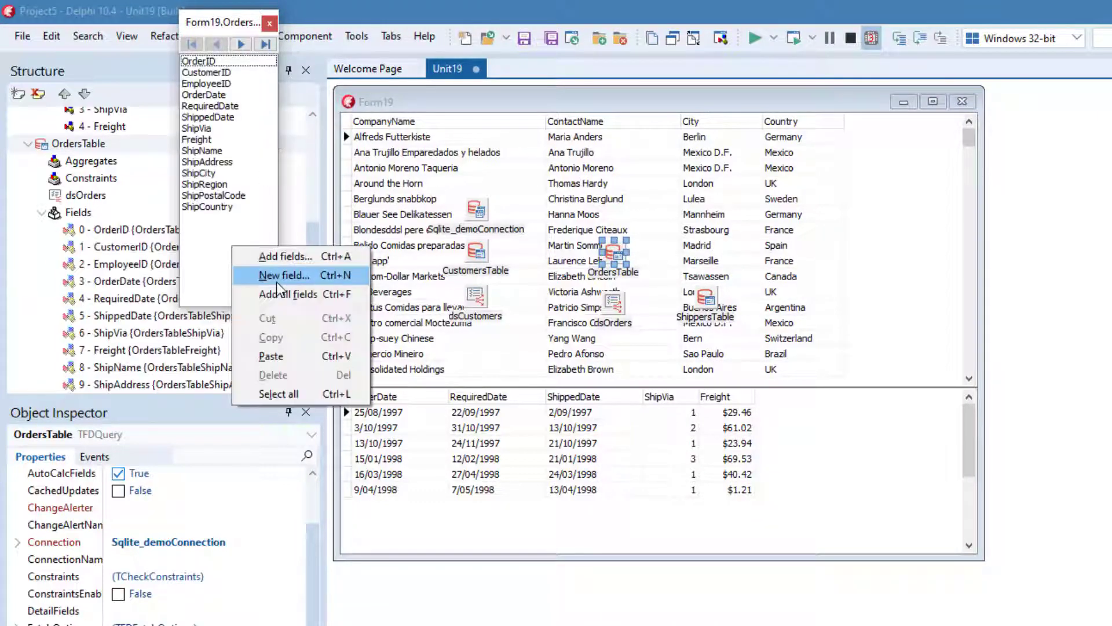
click(285, 276)
text(ShipVaFull)
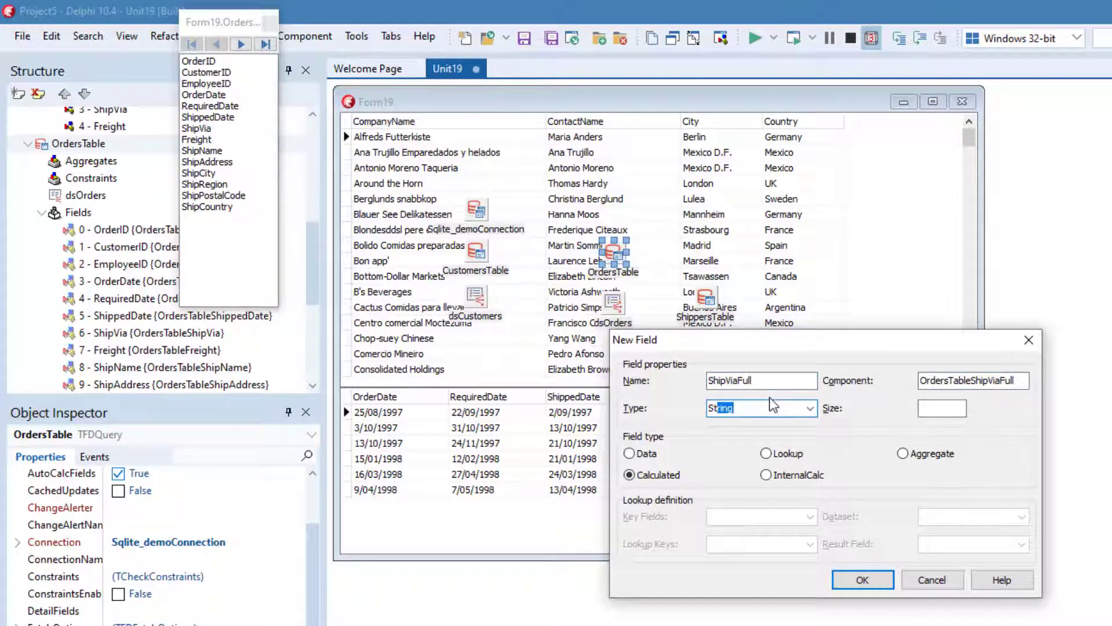
text(30)
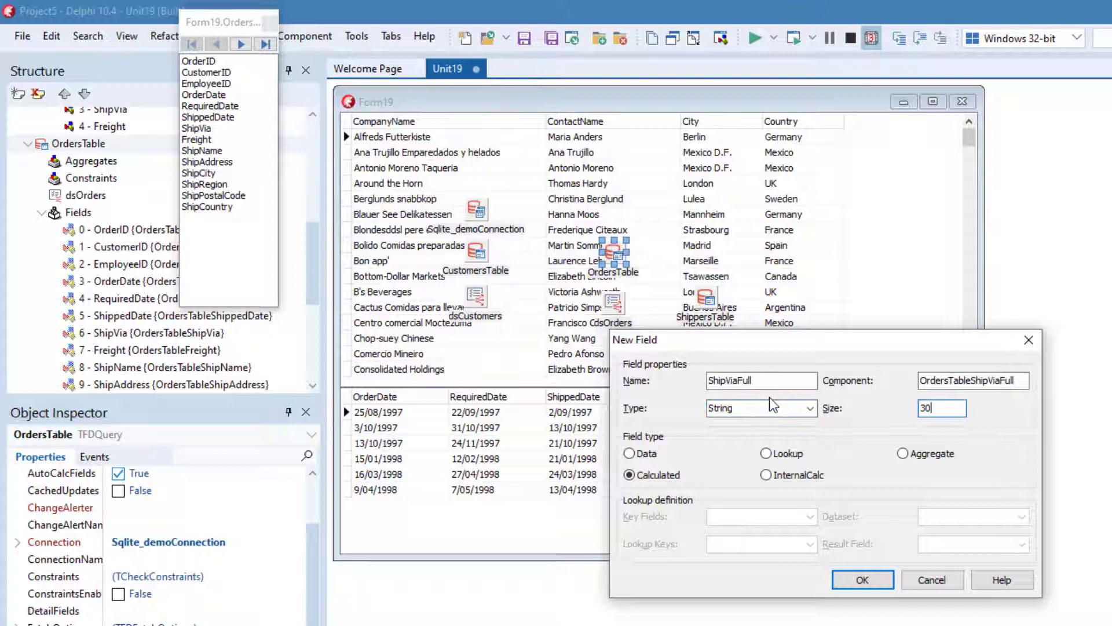
click(765, 454)
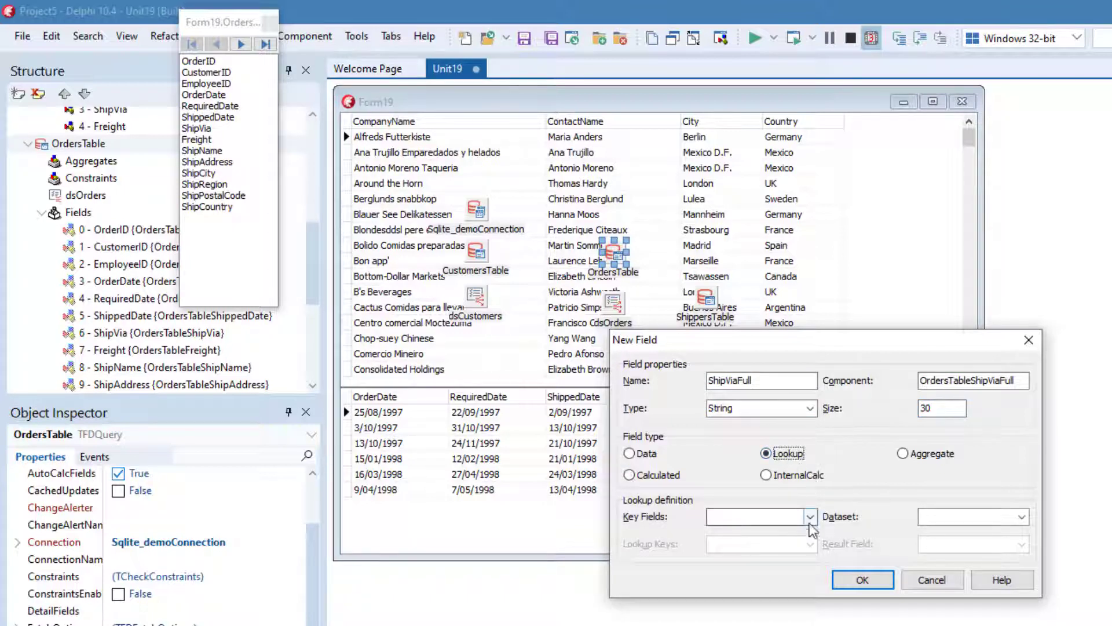
Set key ShipVia, dataset ShippersTable, result CompanyName and create the field
click(807, 517)
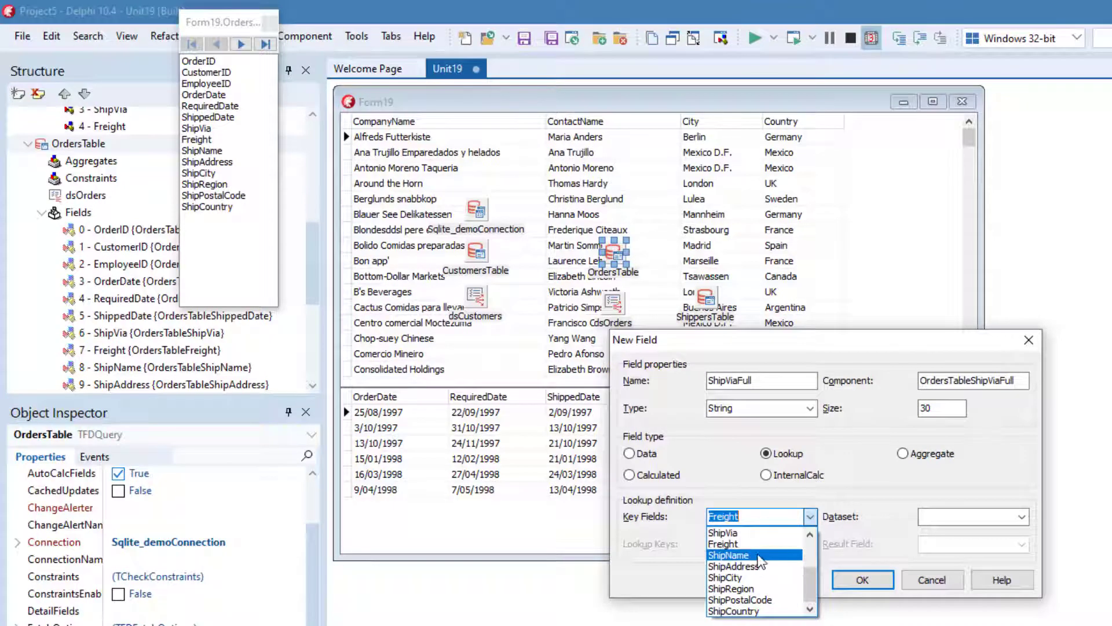
click(723, 532)
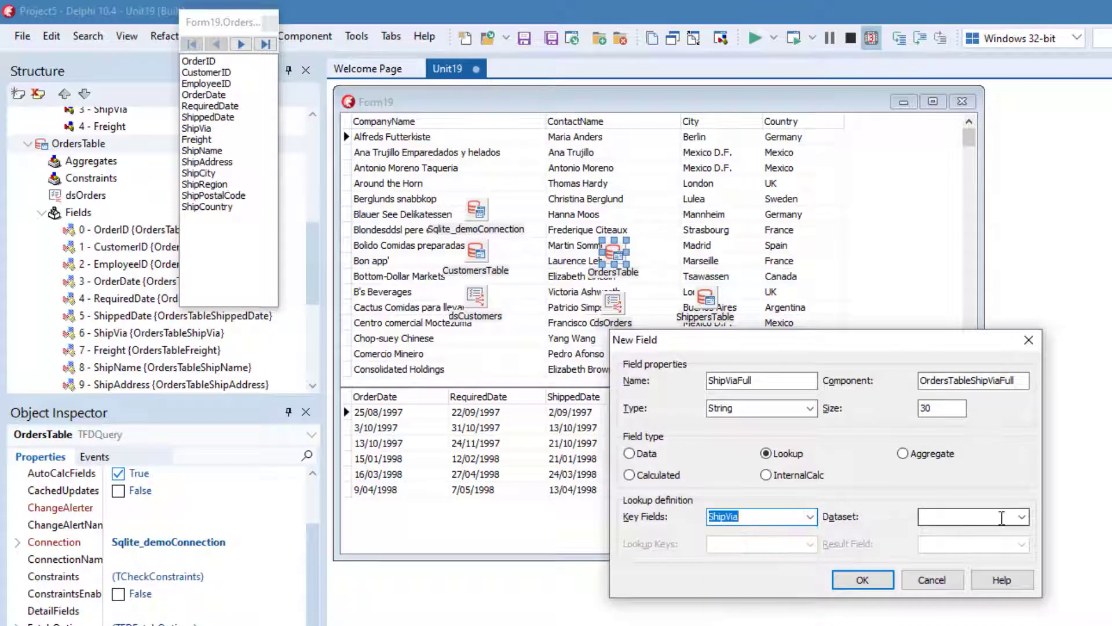
click(1024, 516)
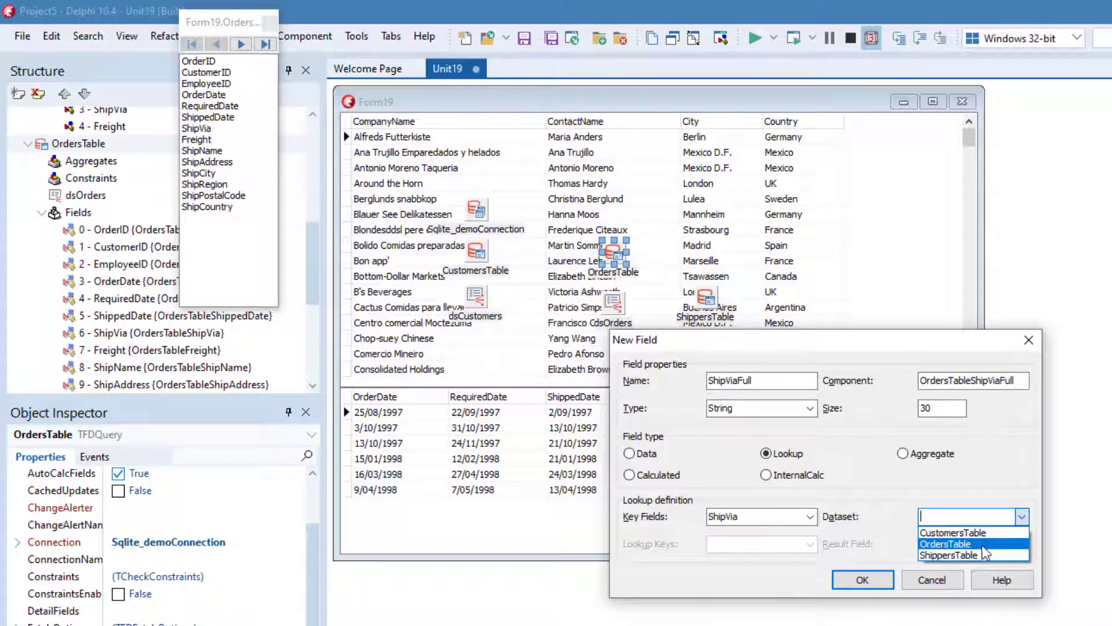
click(949, 554)
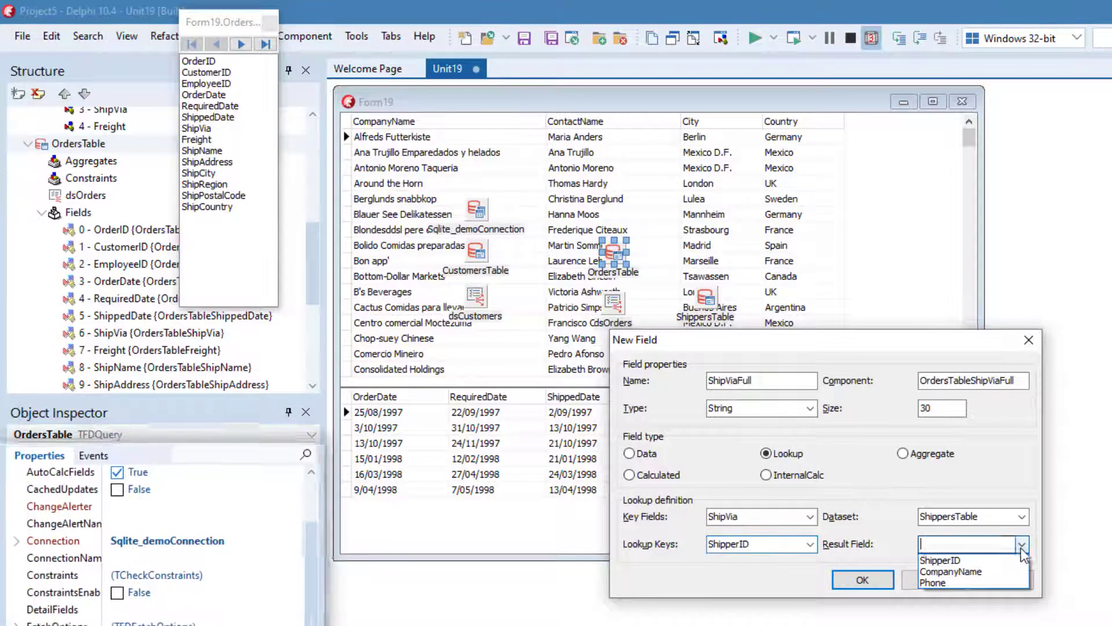
click(955, 572)
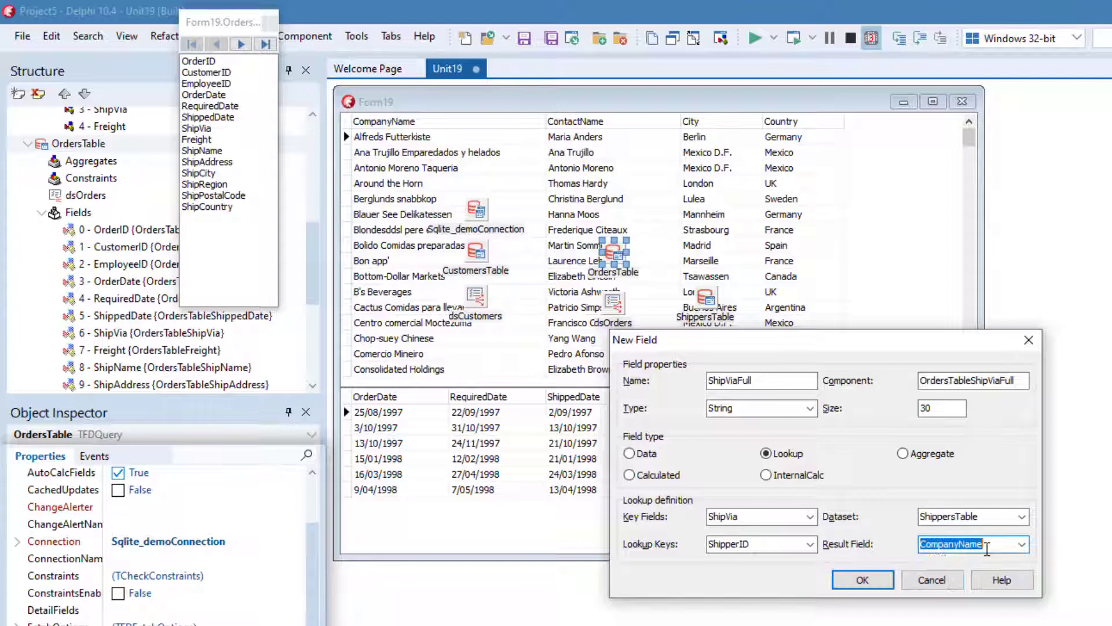
click(862, 579)
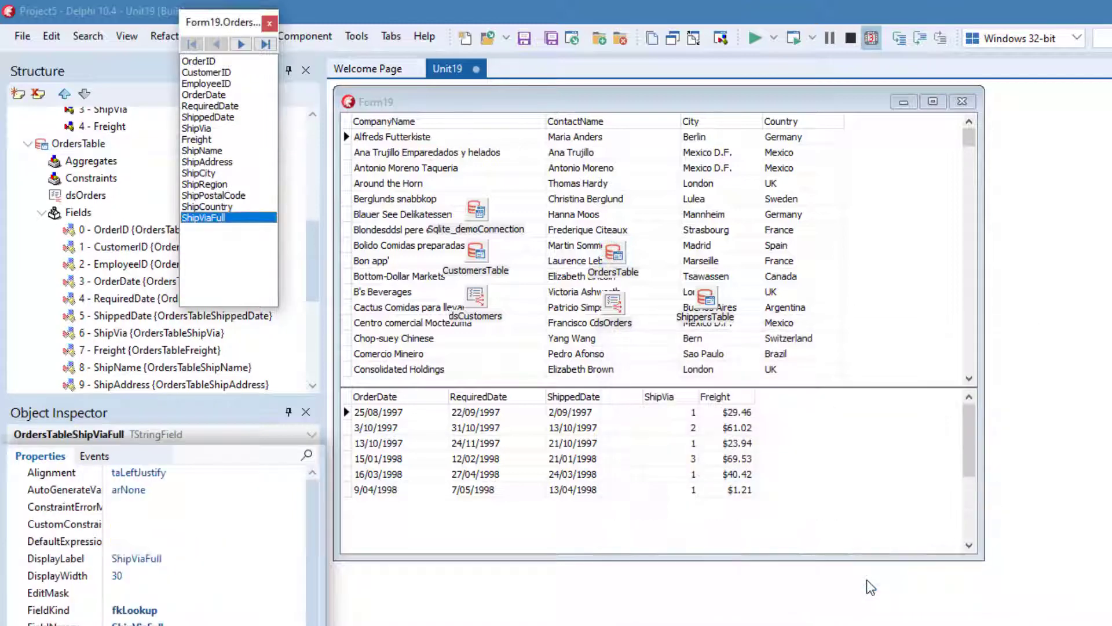
mouse_move(784, 431)
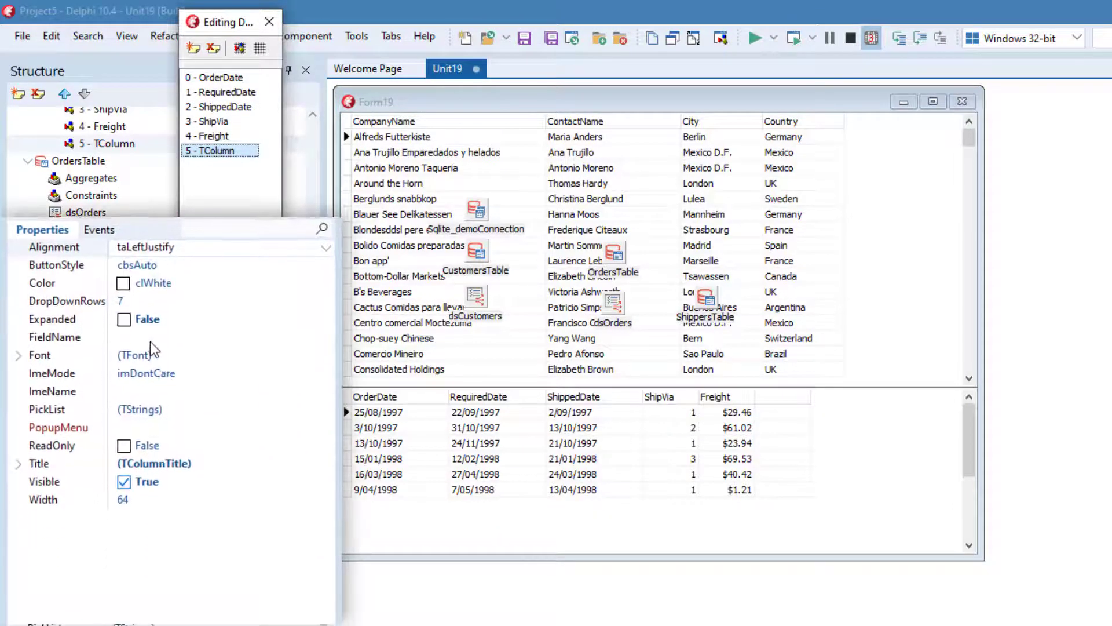
Bind the new DBGrid2 column to ShipViaFull, titled Ship Via, replacing the numeric ShipVia column
click(325, 338)
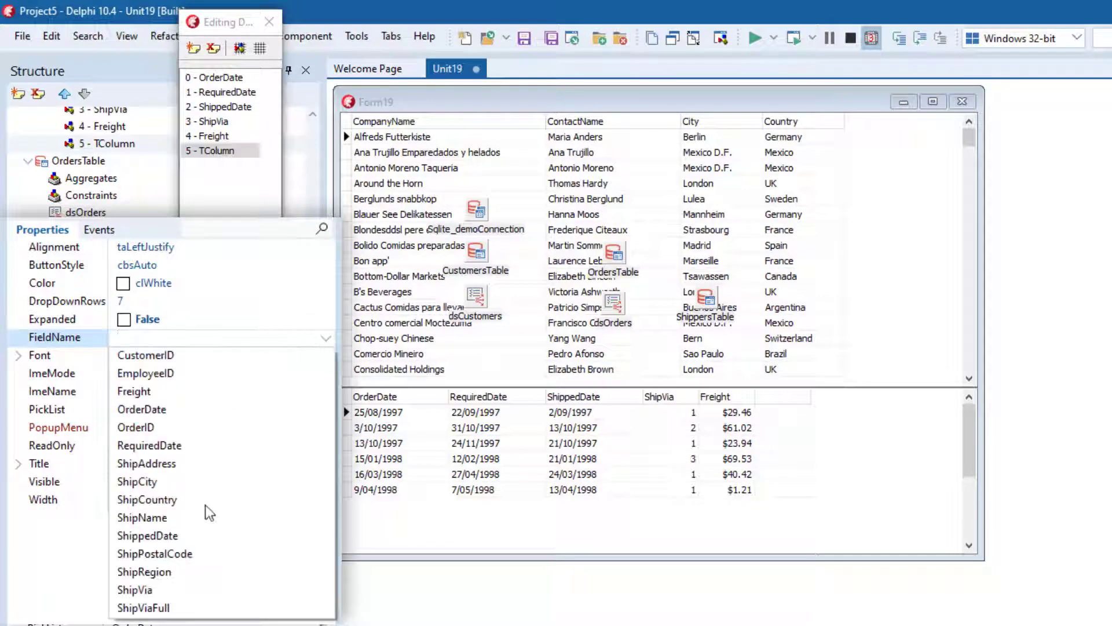
click(139, 607)
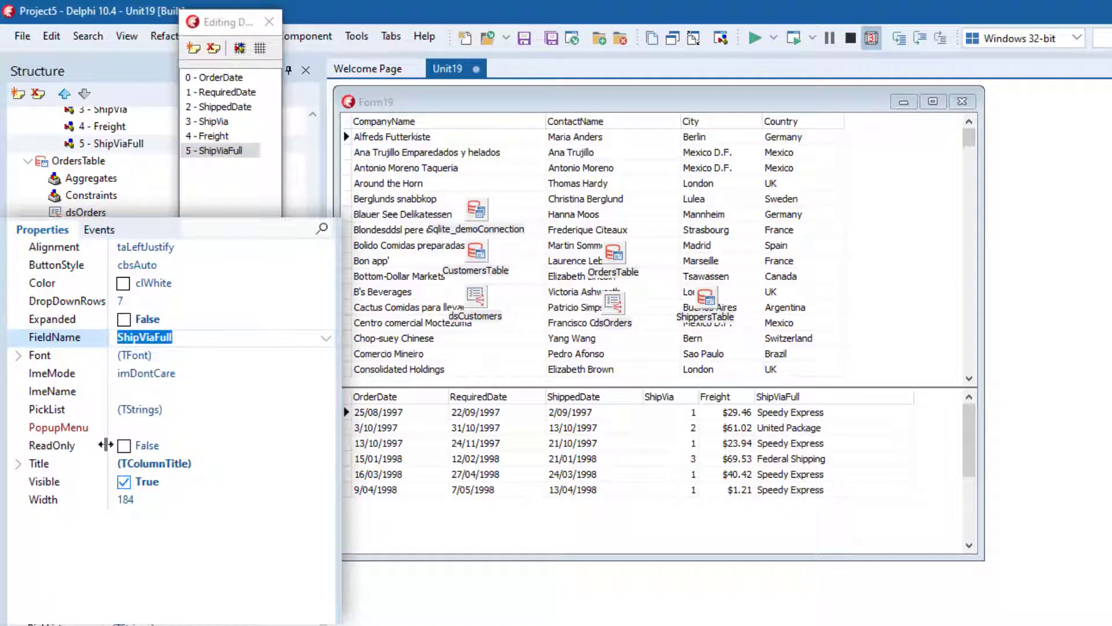
click(18, 464)
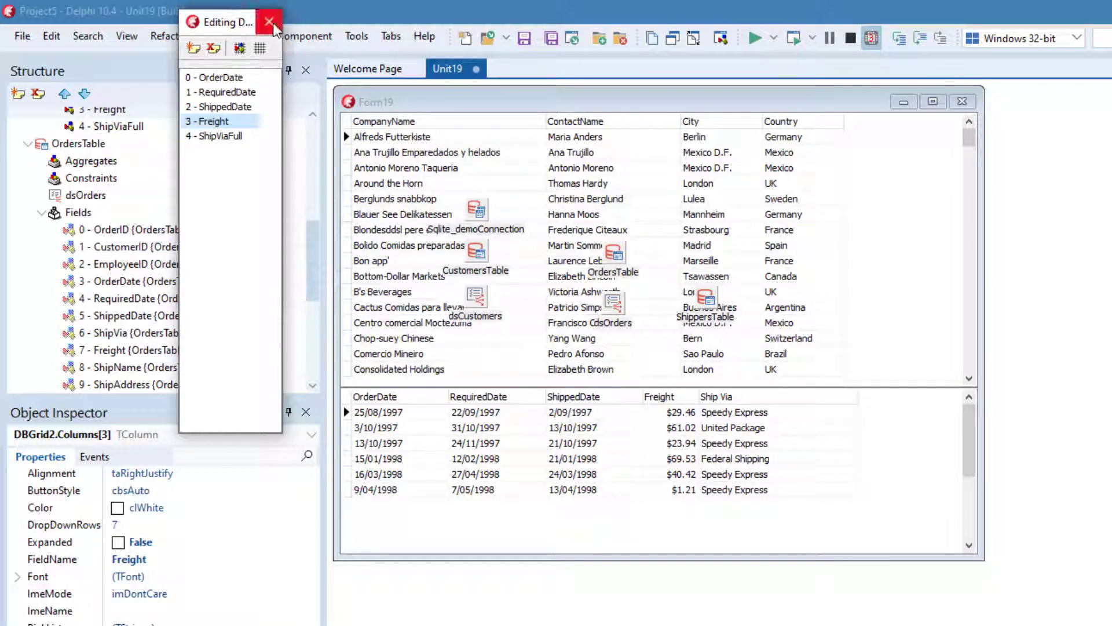
click(269, 21)
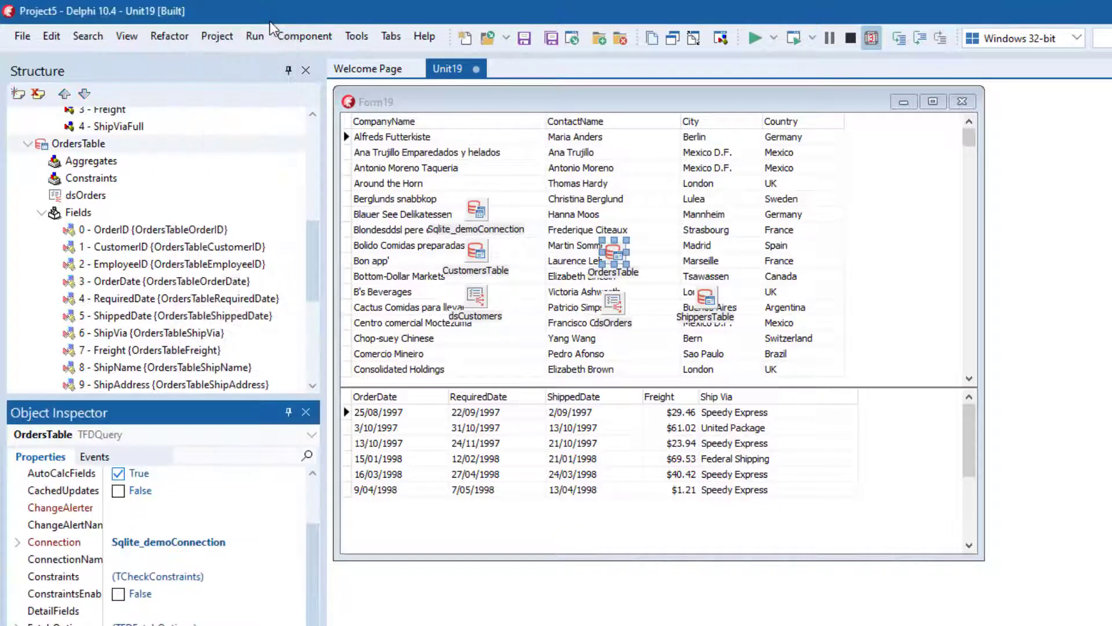
mouse_move(495, 267)
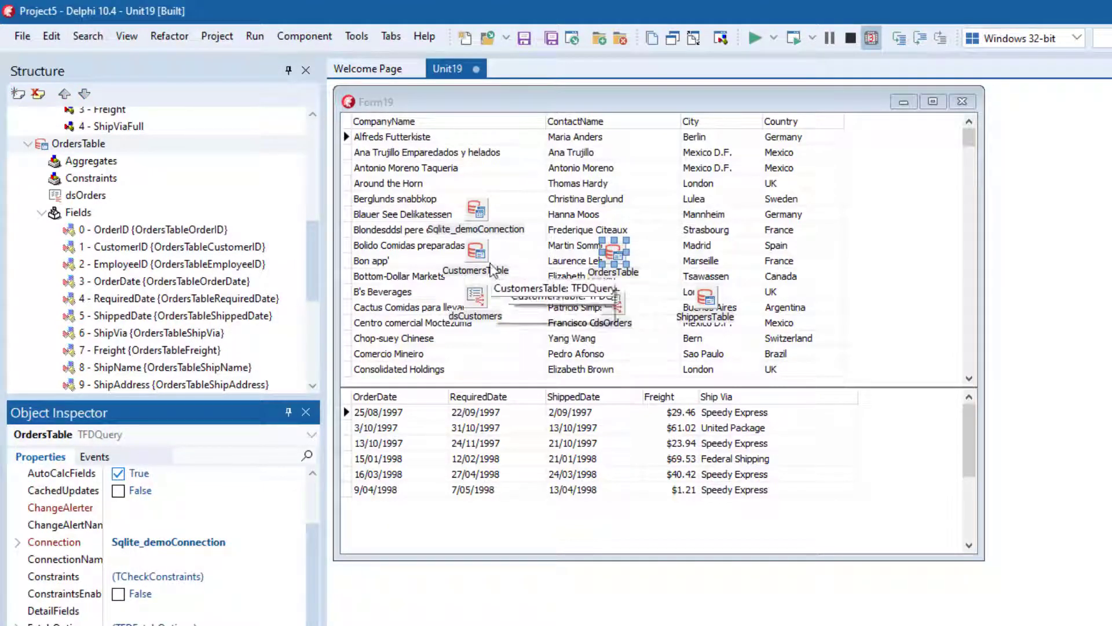
Create the new Form20 and drag every CustomersTable field onto it as labelled entry boxes
click(22, 36)
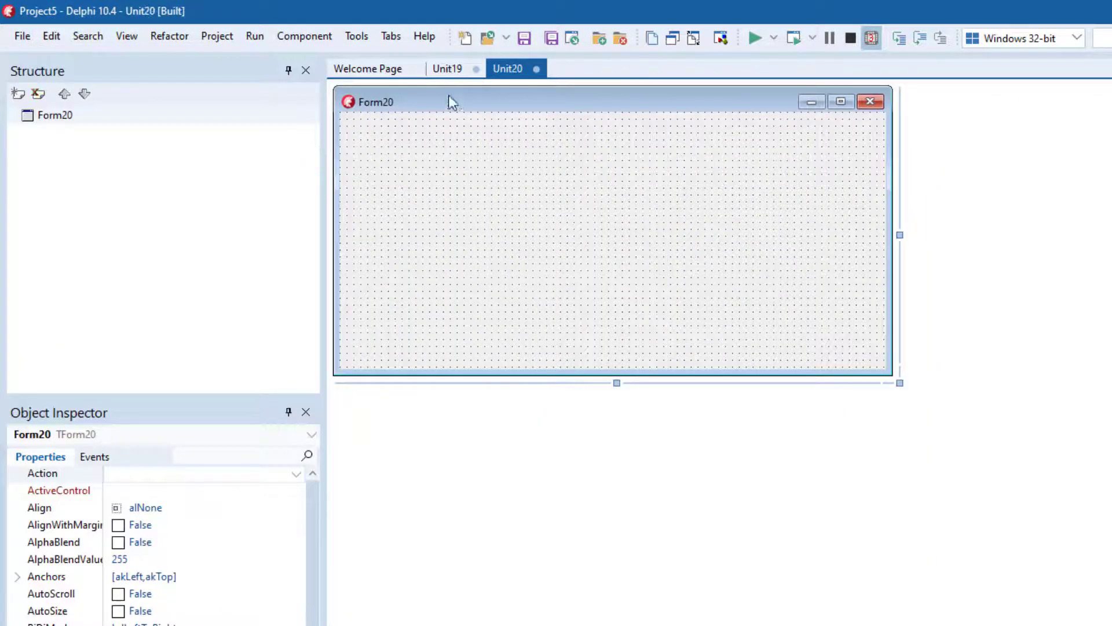
click(447, 69)
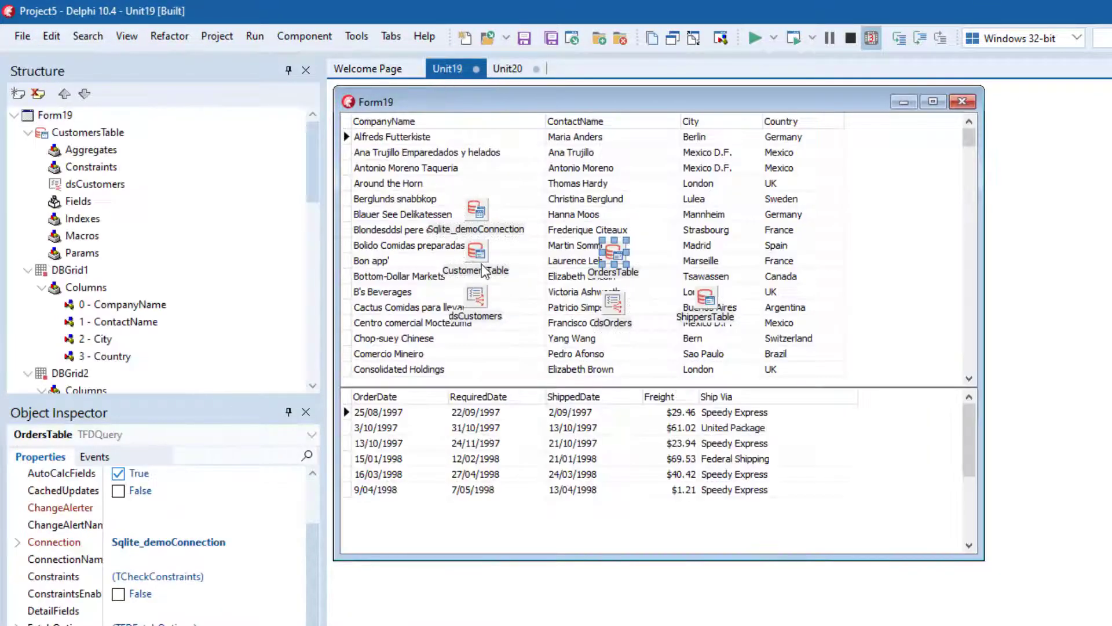
right_click(481, 246)
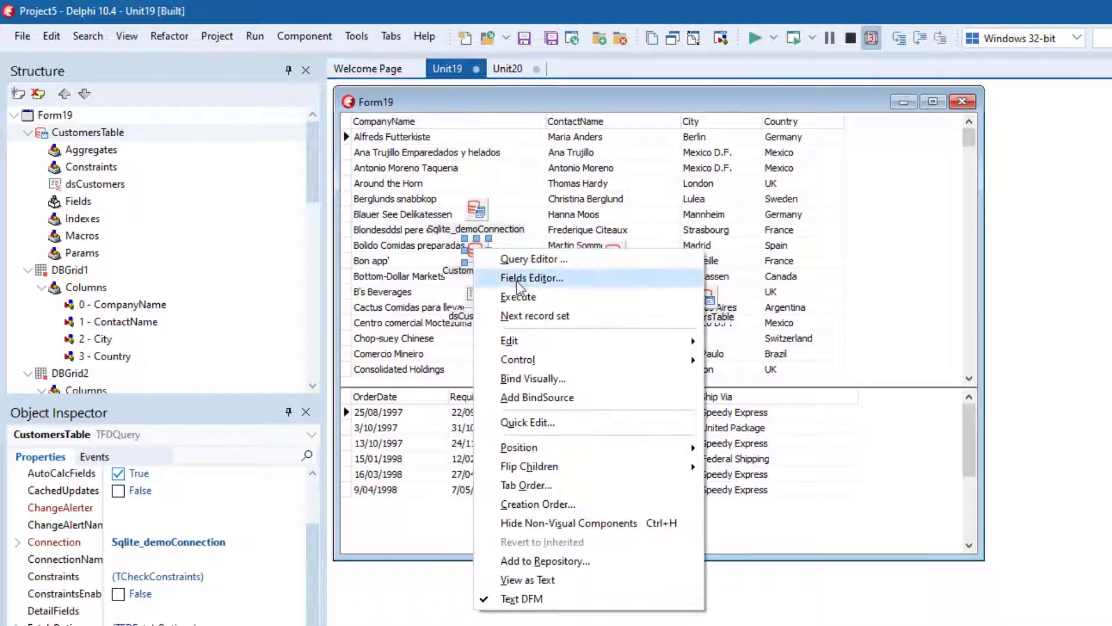
click(532, 278)
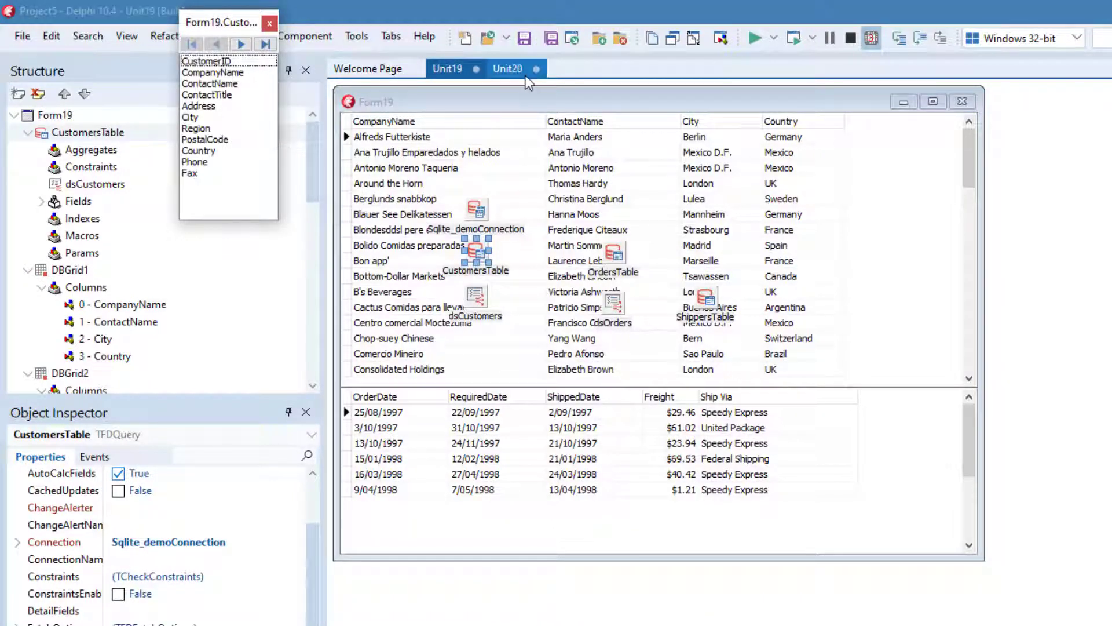
click(504, 69)
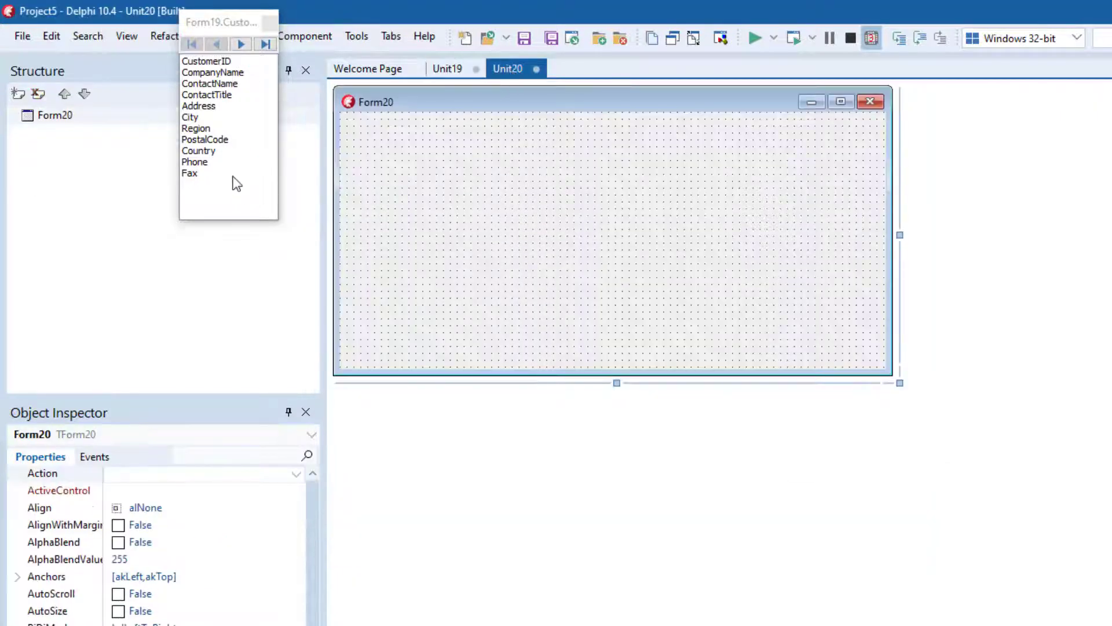
drag(616, 384, 612, 497)
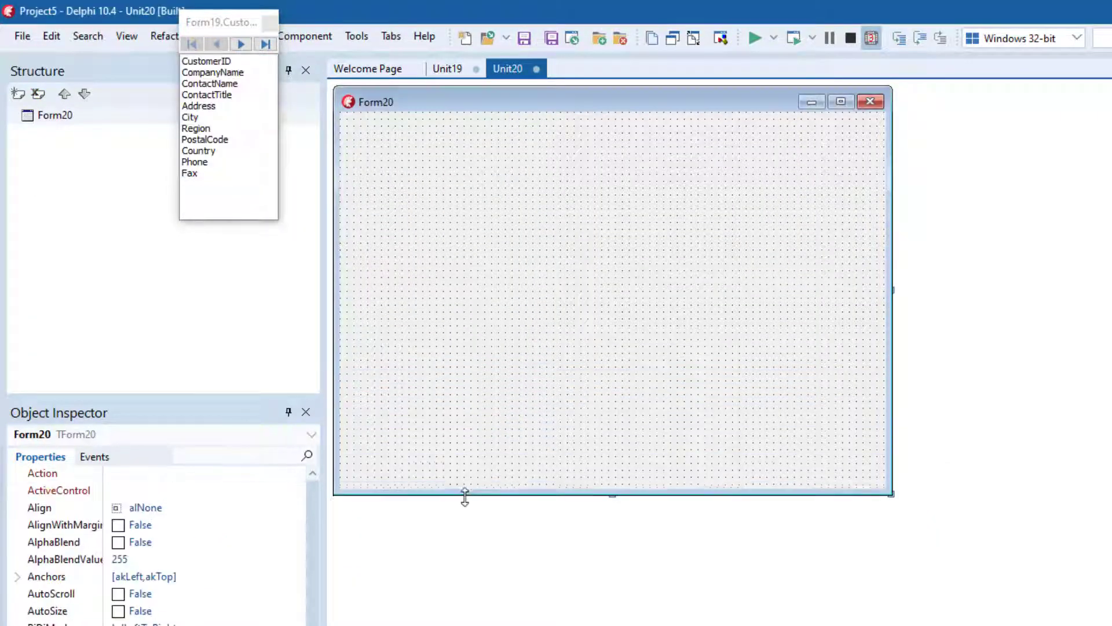
click(204, 60)
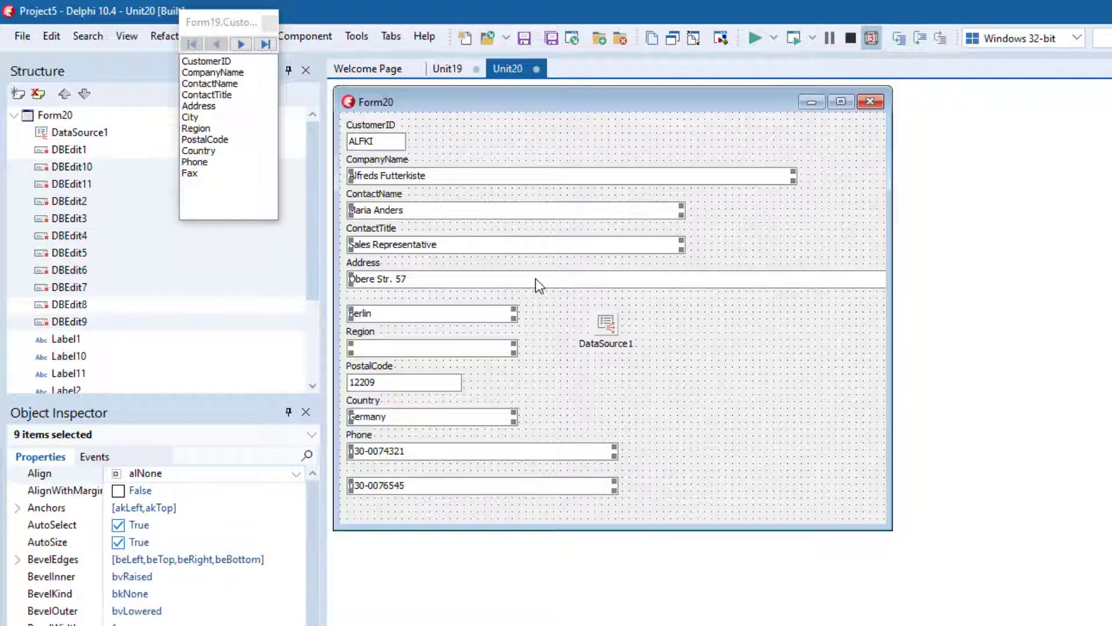
Equalise the entry box widths and add Save and Cancel buttons at the bottom of the form
right_click(537, 285)
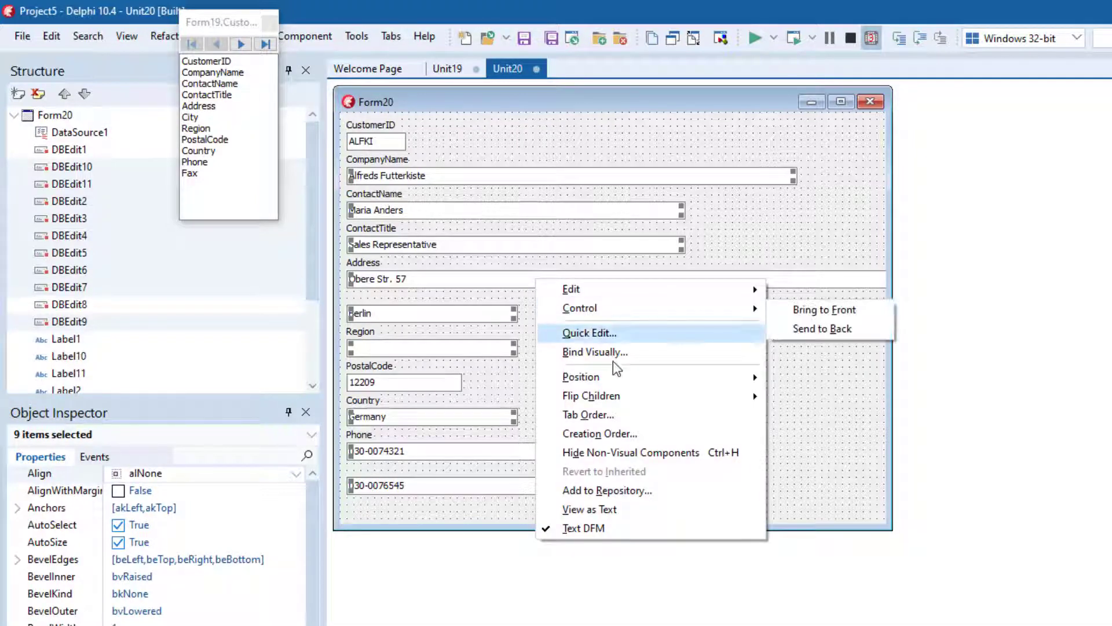
mouse_move(581, 377)
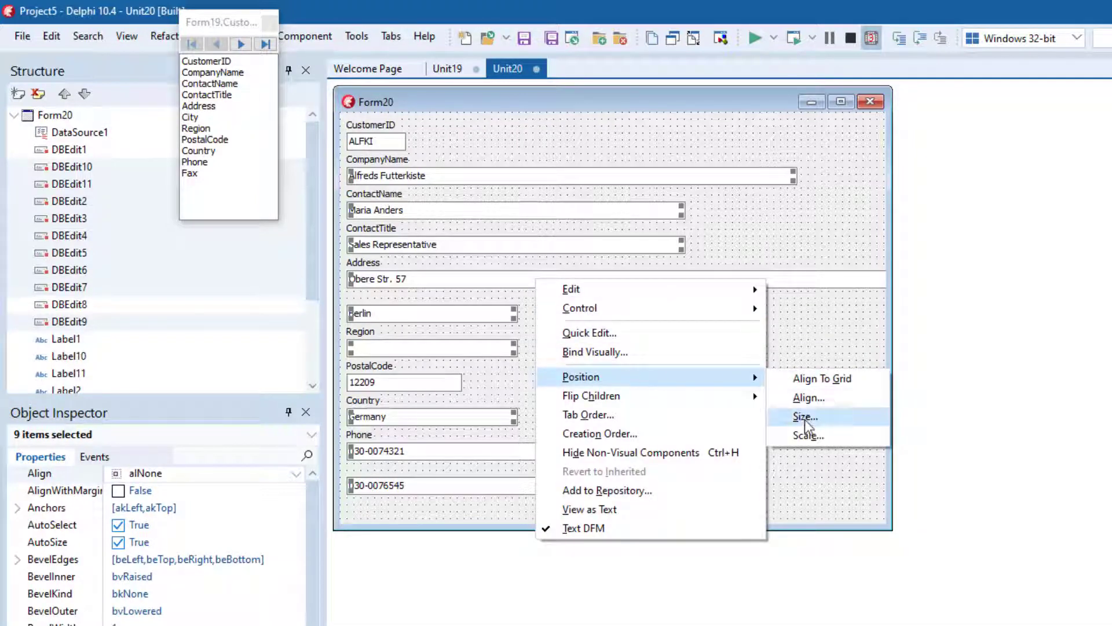
click(804, 416)
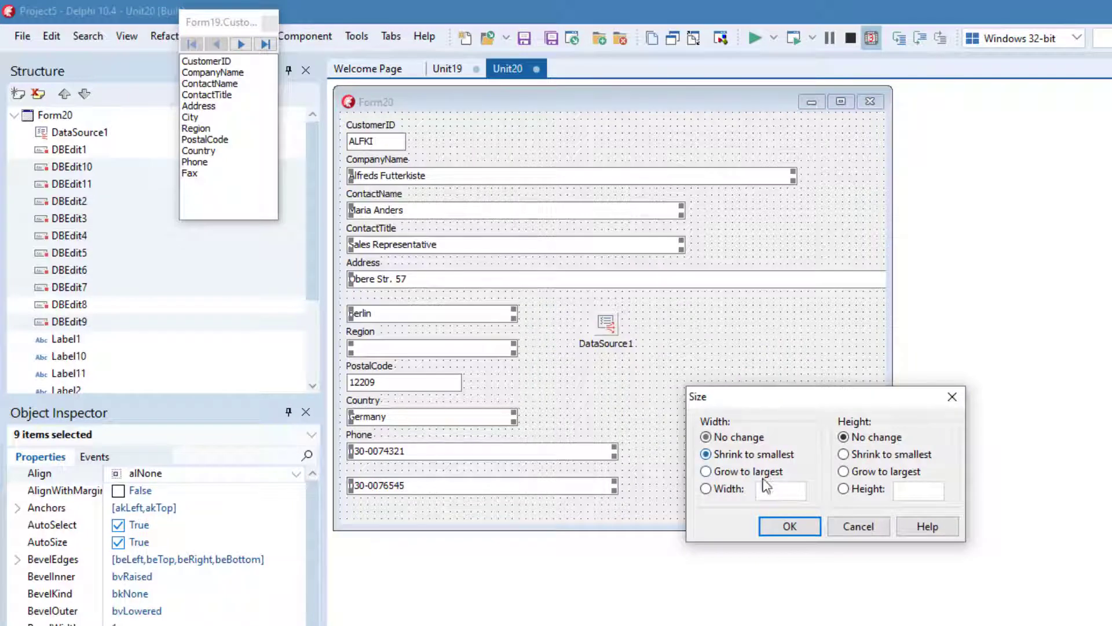
click(789, 526)
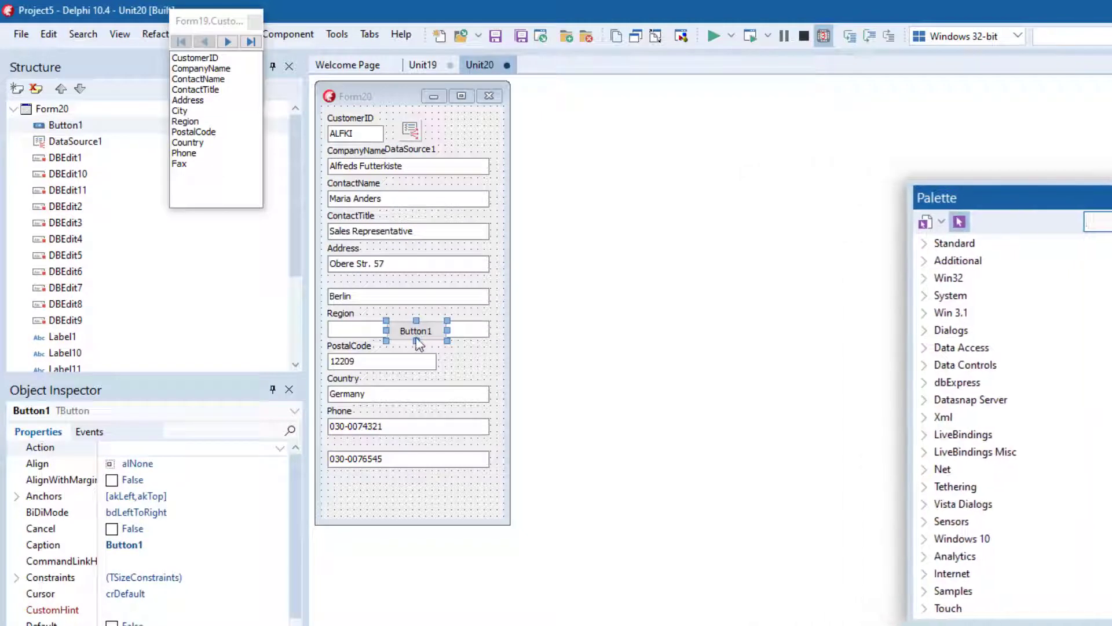
drag(416, 331, 358, 494)
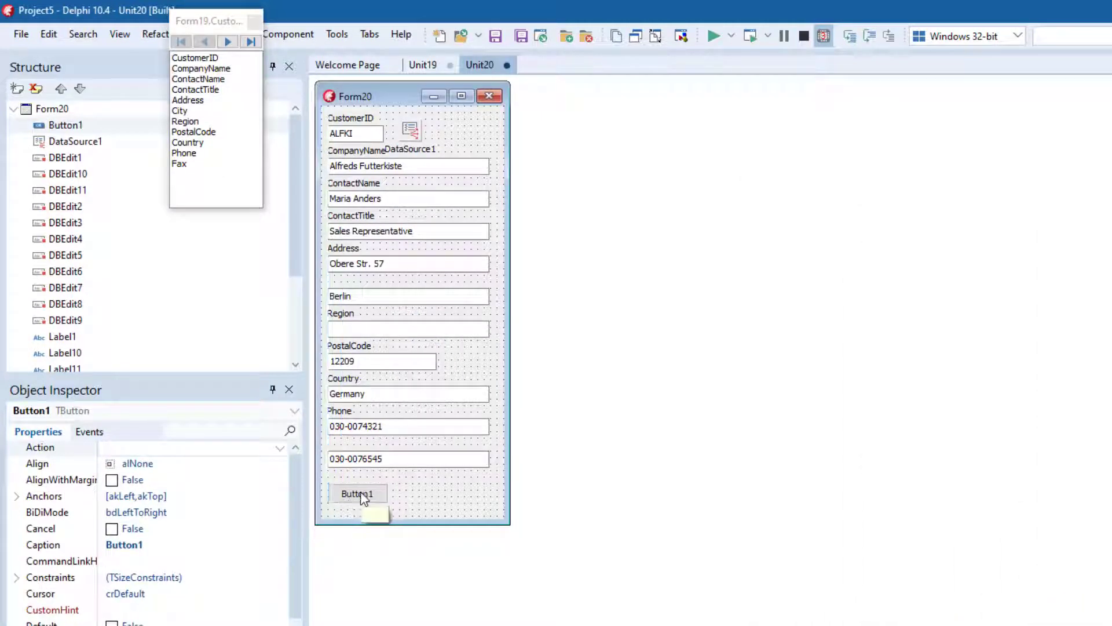
key(ctrl+v)
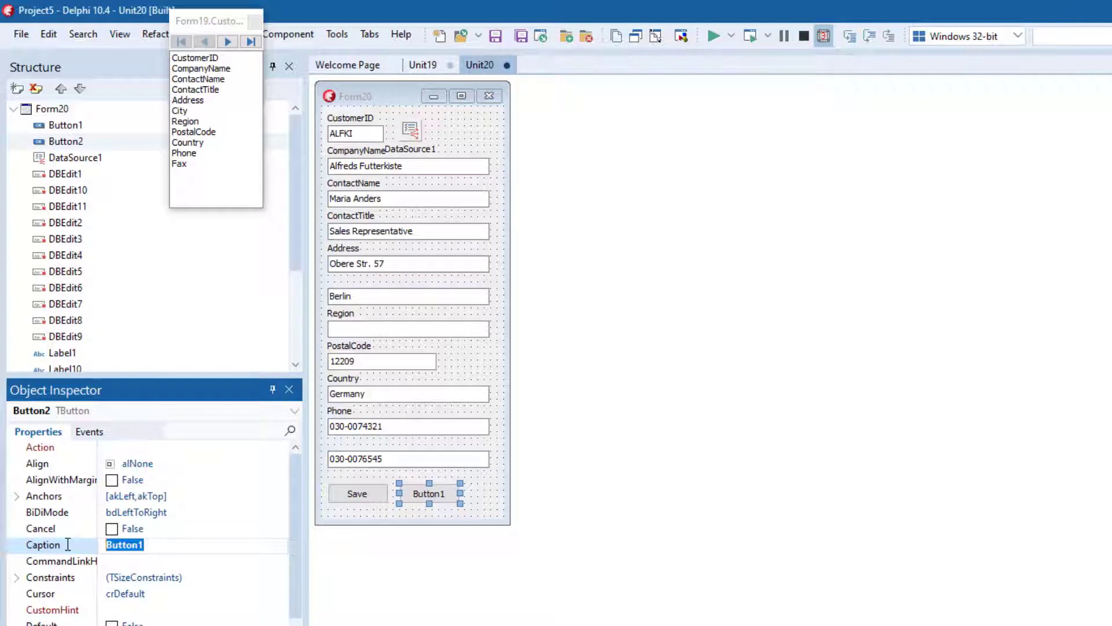
text(Cancel)
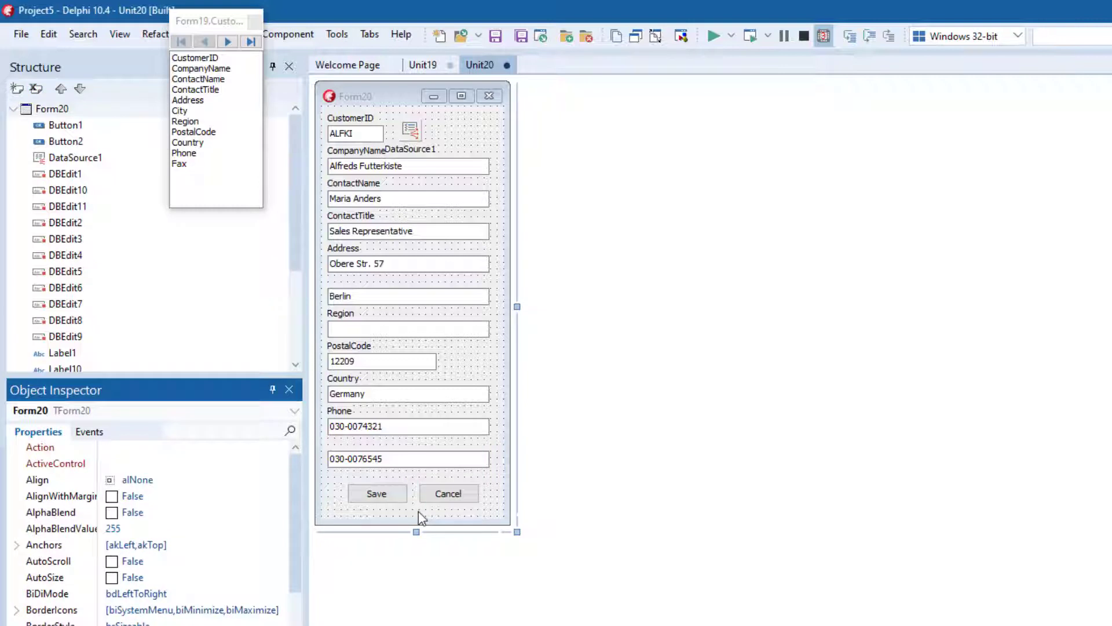
Start the Save handler with Form19 and add Unit19 to the editor form's uses clause
click(377, 494)
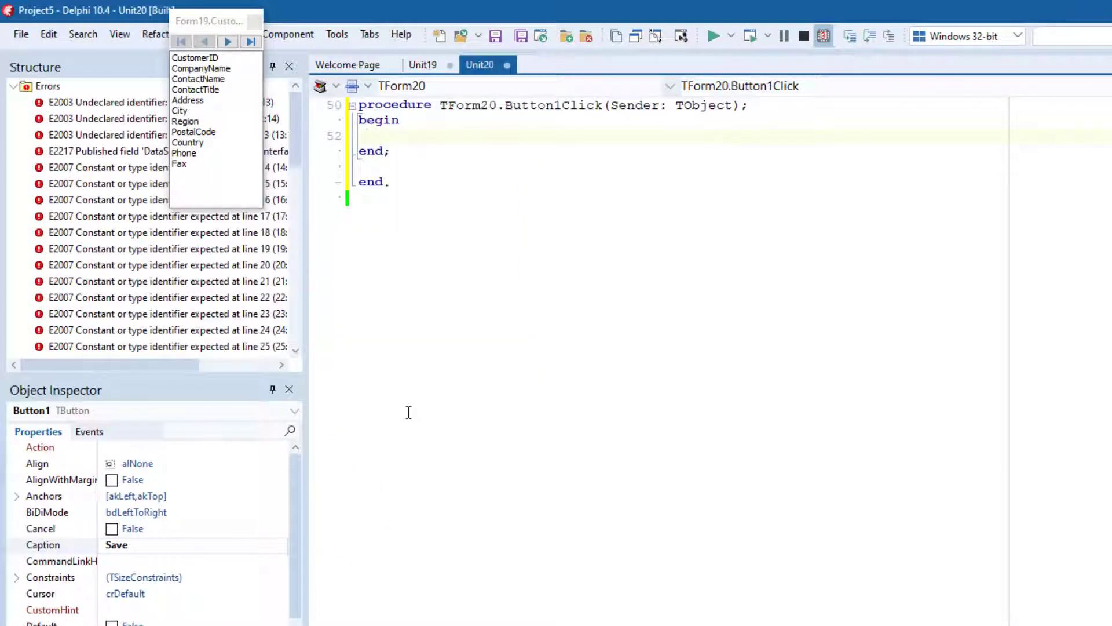
text(Form19)
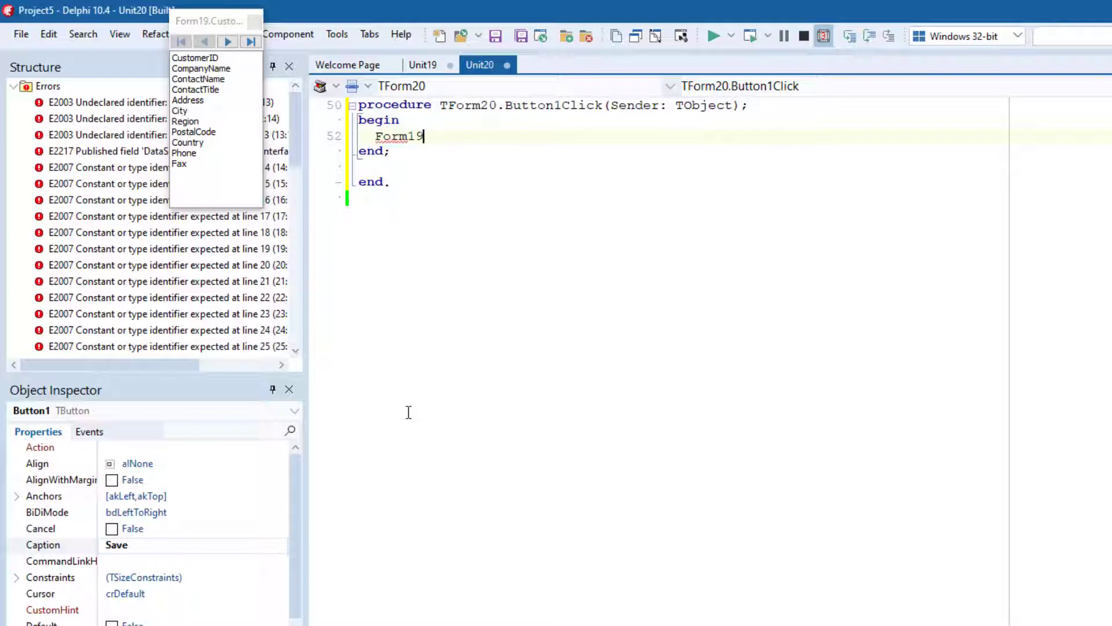
text(.)
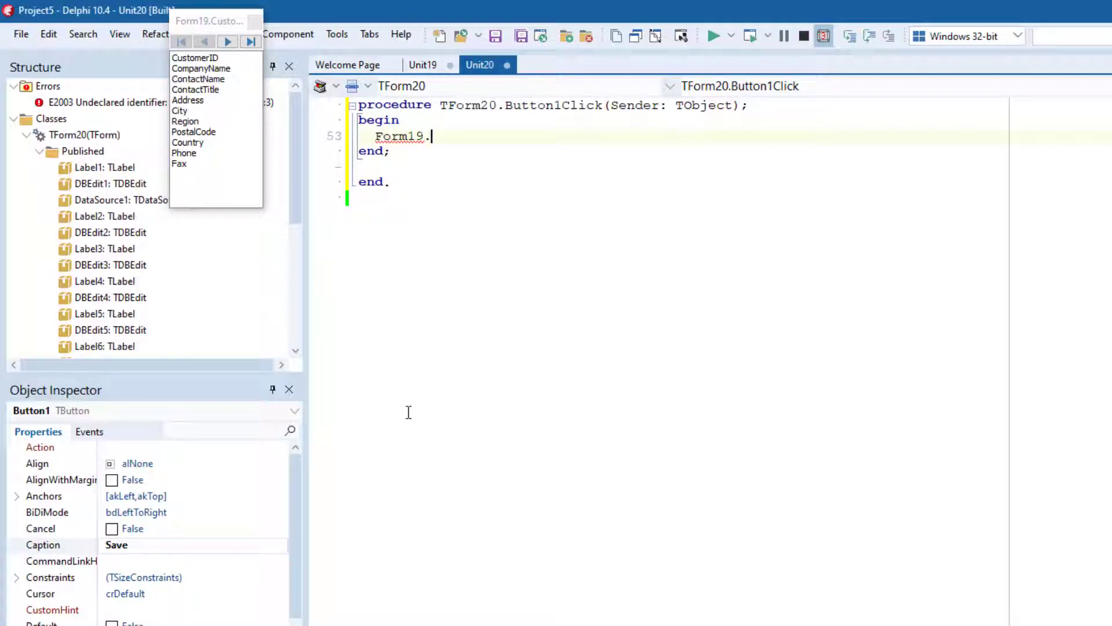
mouse_move(401, 137)
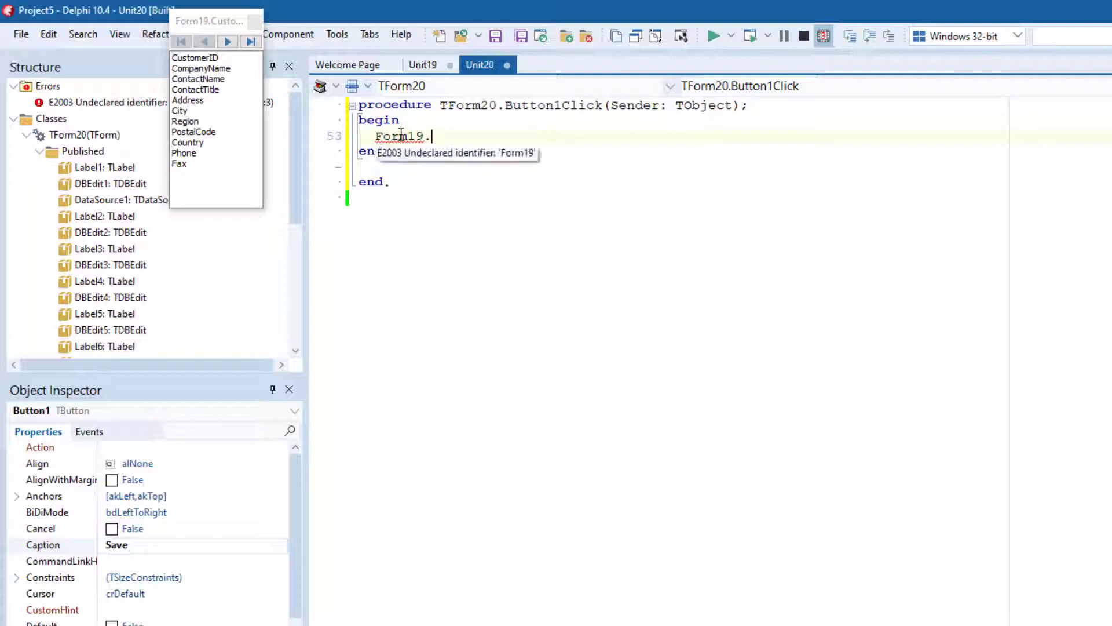
click(21, 34)
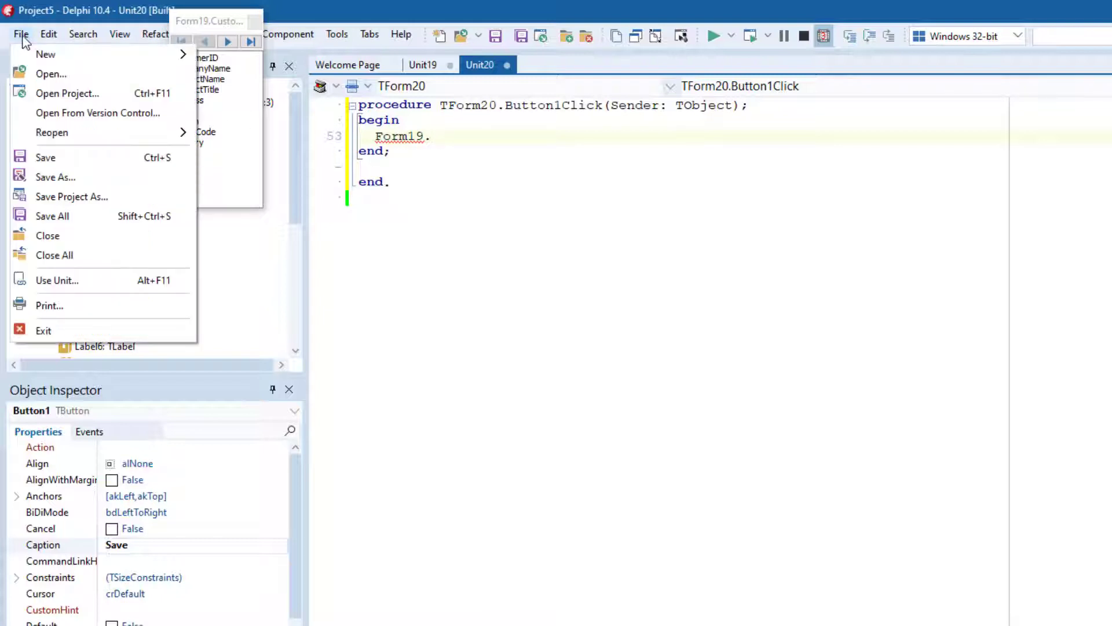
click(57, 281)
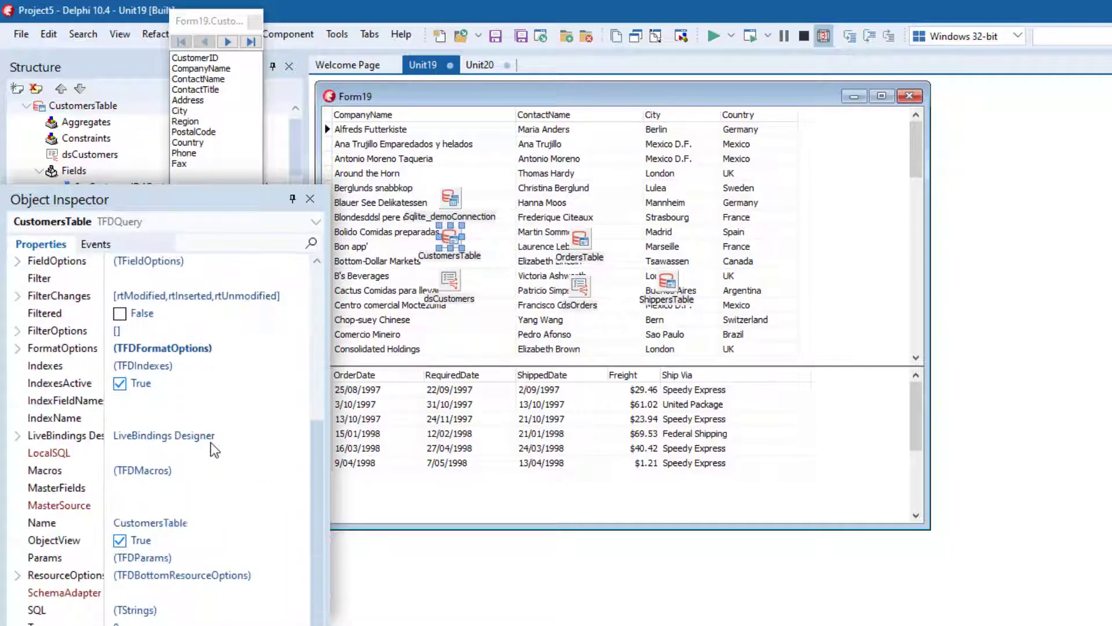
Finish Save as Form19.CustomersTable.Post; Close; and Cancel as CustomersTable.Cancel; Close;
key(Ctrl+c)
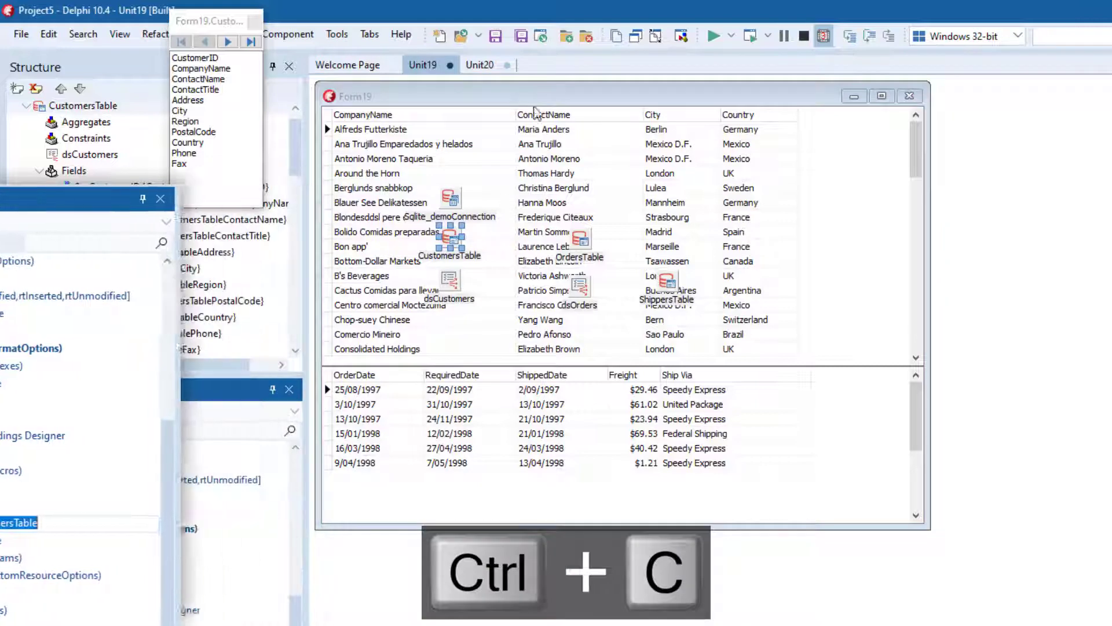
click(479, 65)
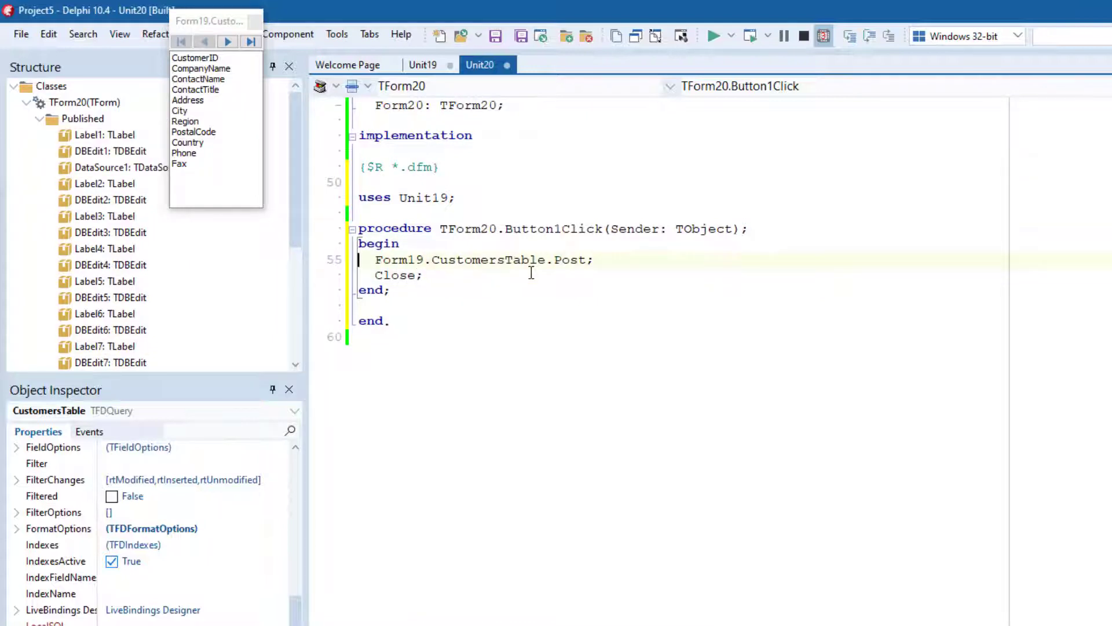
key(F12)
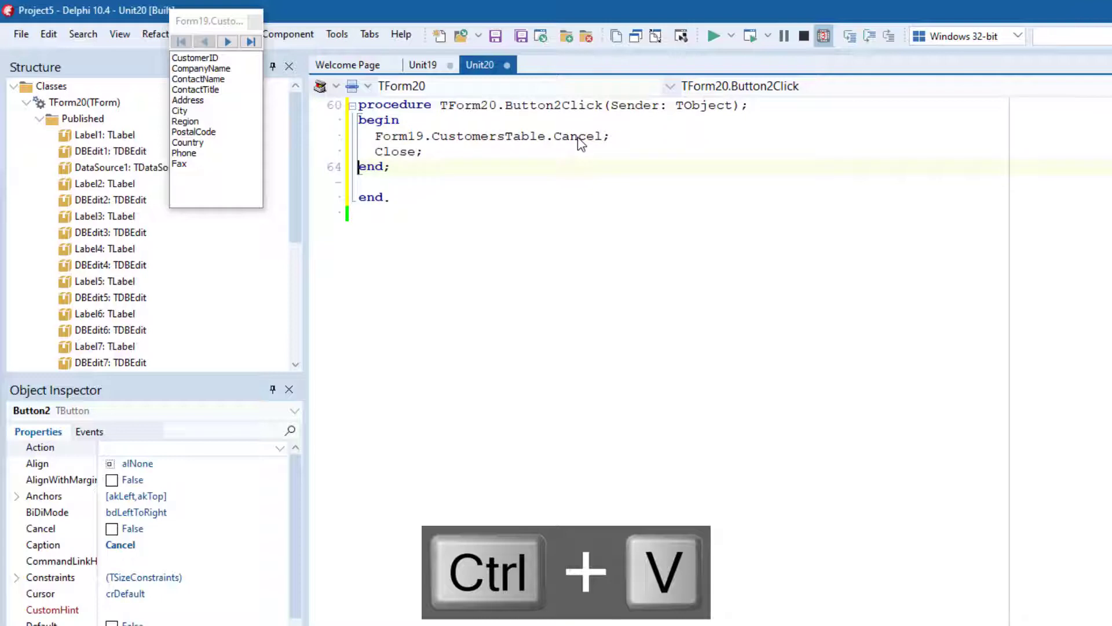
click(421, 65)
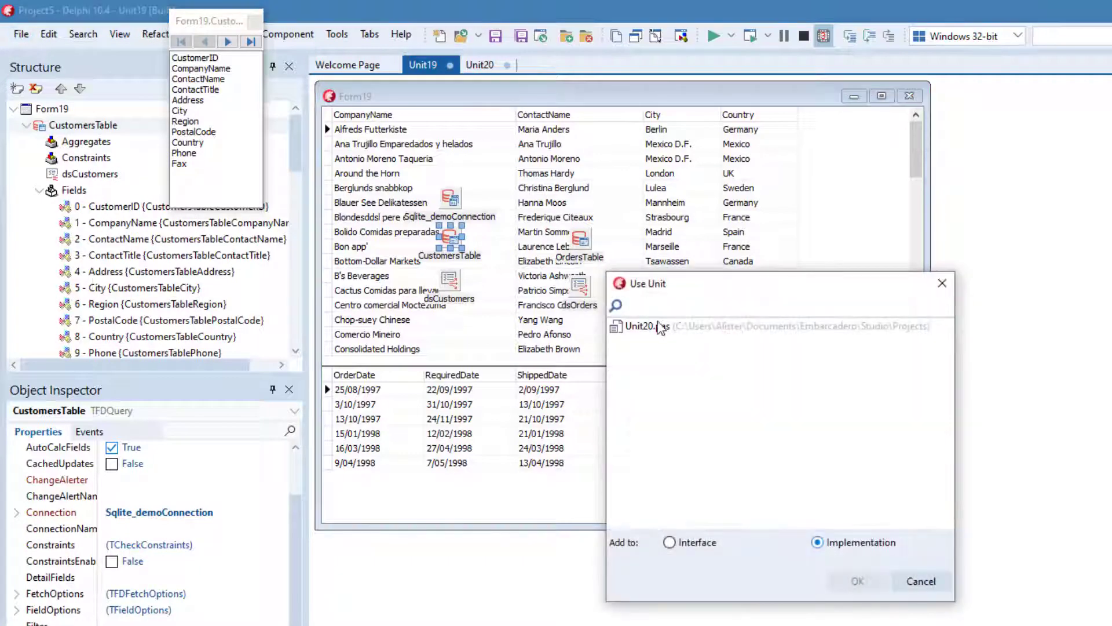
Reference Unit20 from the main form and drop a top-aligned TPanel with a TButton
click(862, 581)
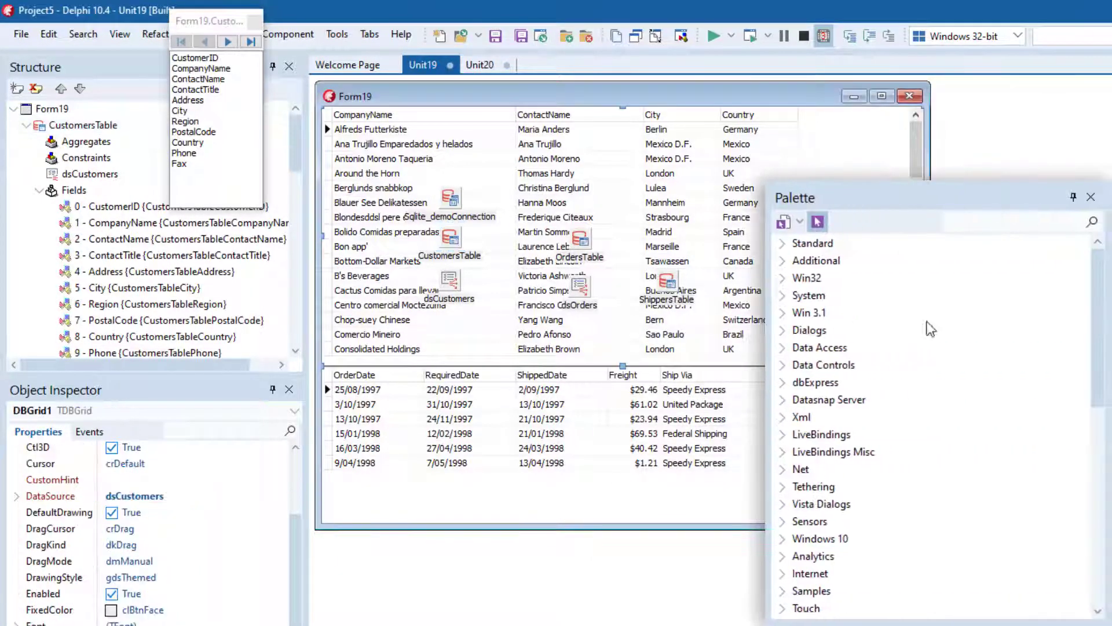
text(panel)
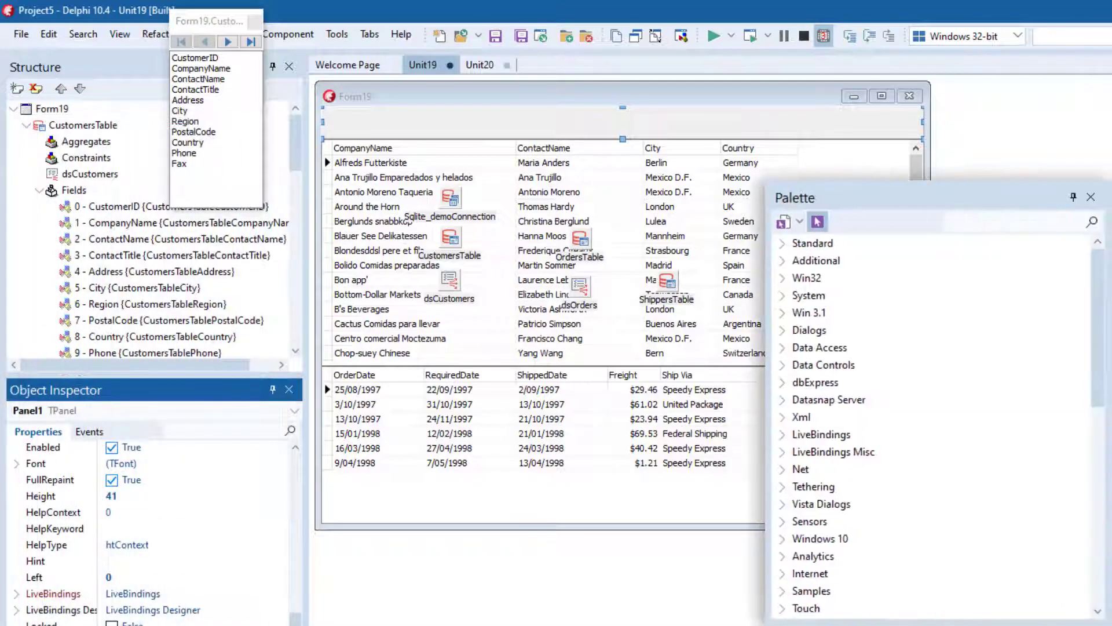
text(button)
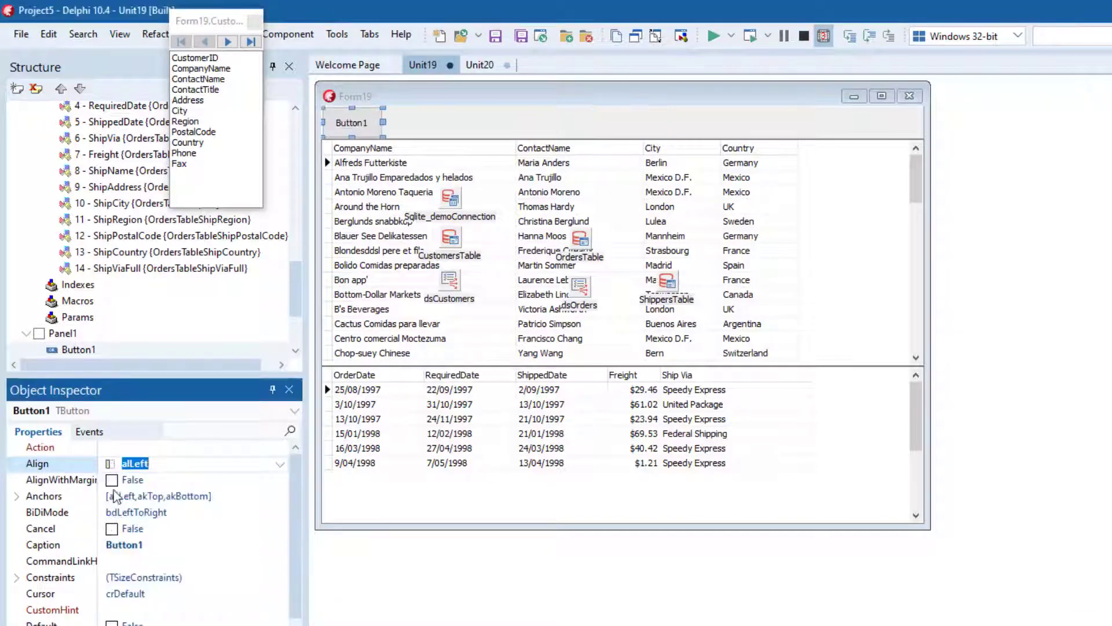
Left-align the button with margins, caption it 'New Customer' and create its click handler
click(112, 480)
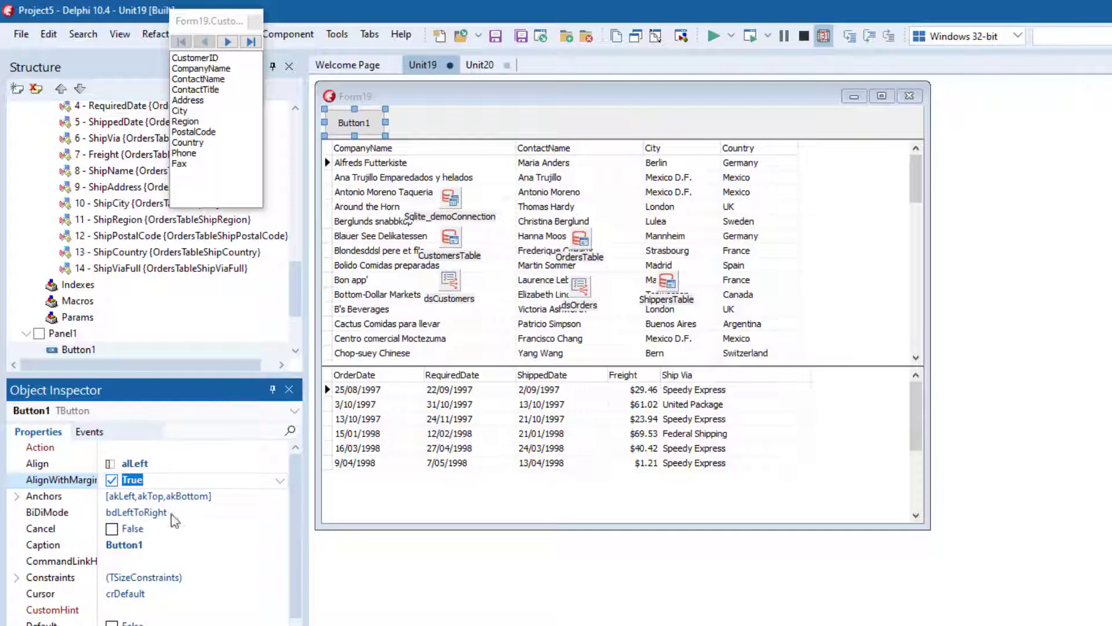
text(New C)
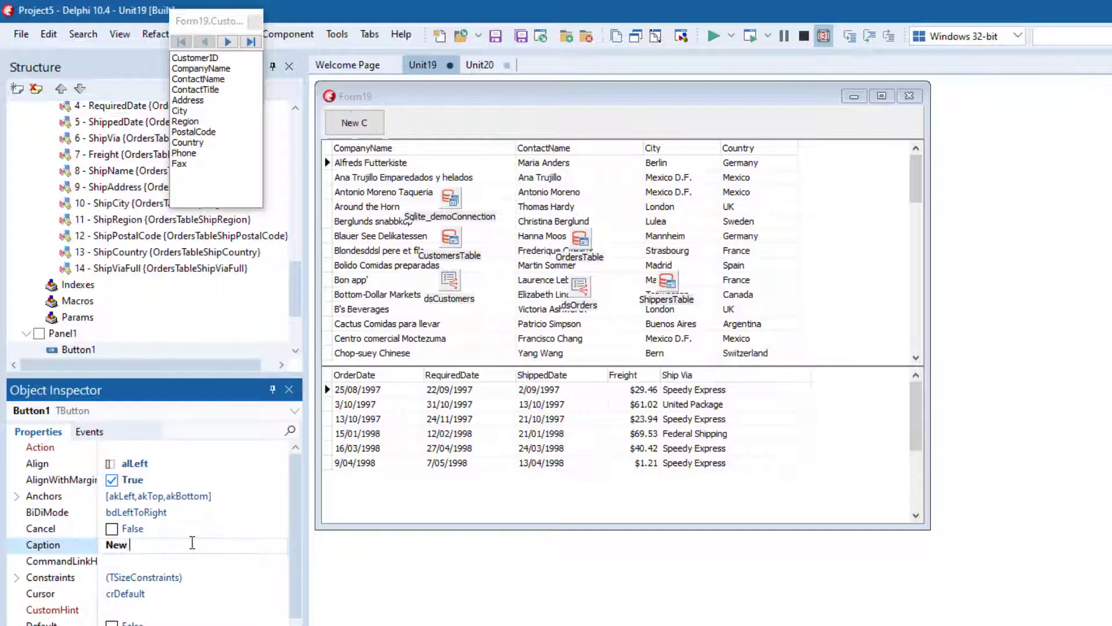
text(ustomer)
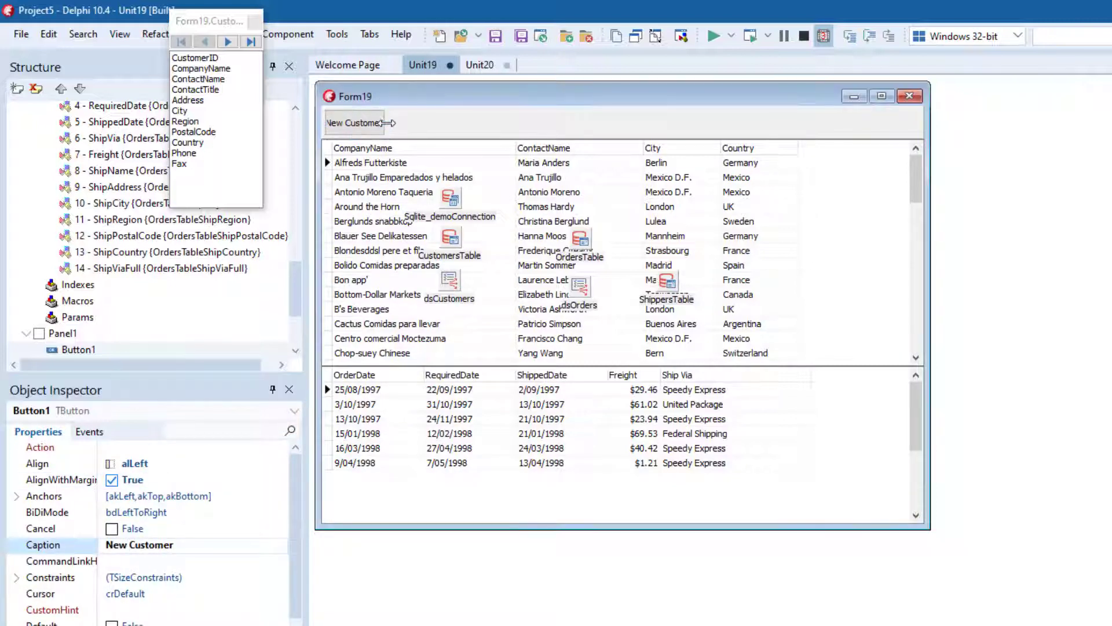
double_click(375, 123)
text(CustomersTable.Insert;)
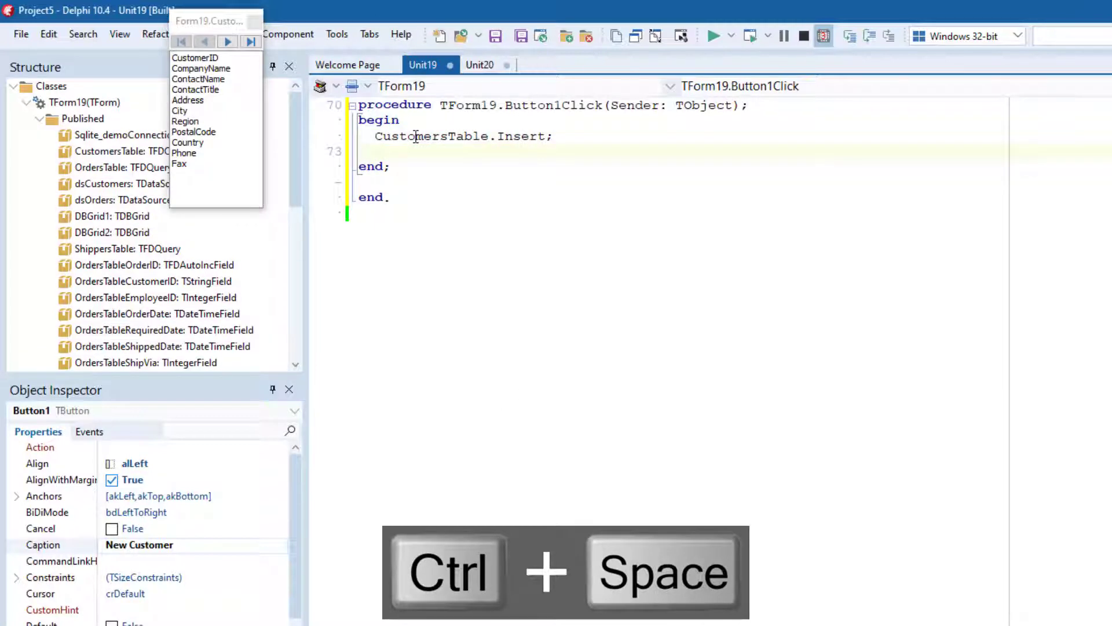
Add Form20.ShowModal after CustomersTable.Insert in the New Customer handler
text(Form20.SHowModal;)
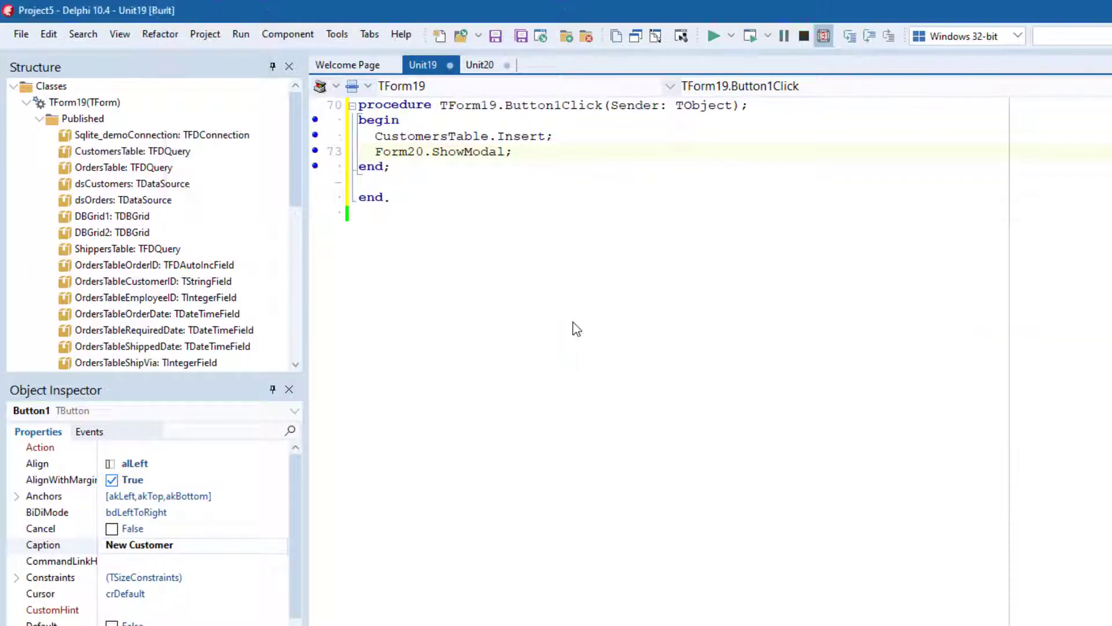
Run the app, enter customer LearnDelphi via New Customer, save it and view its row in the grid
click(714, 36)
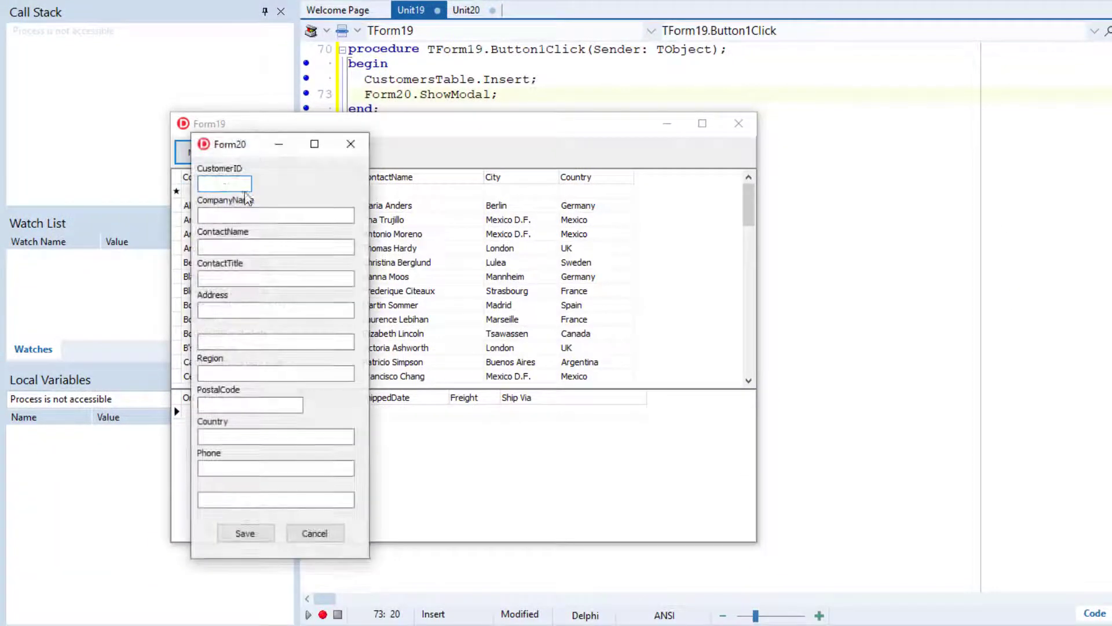
text(LearnDelphi)
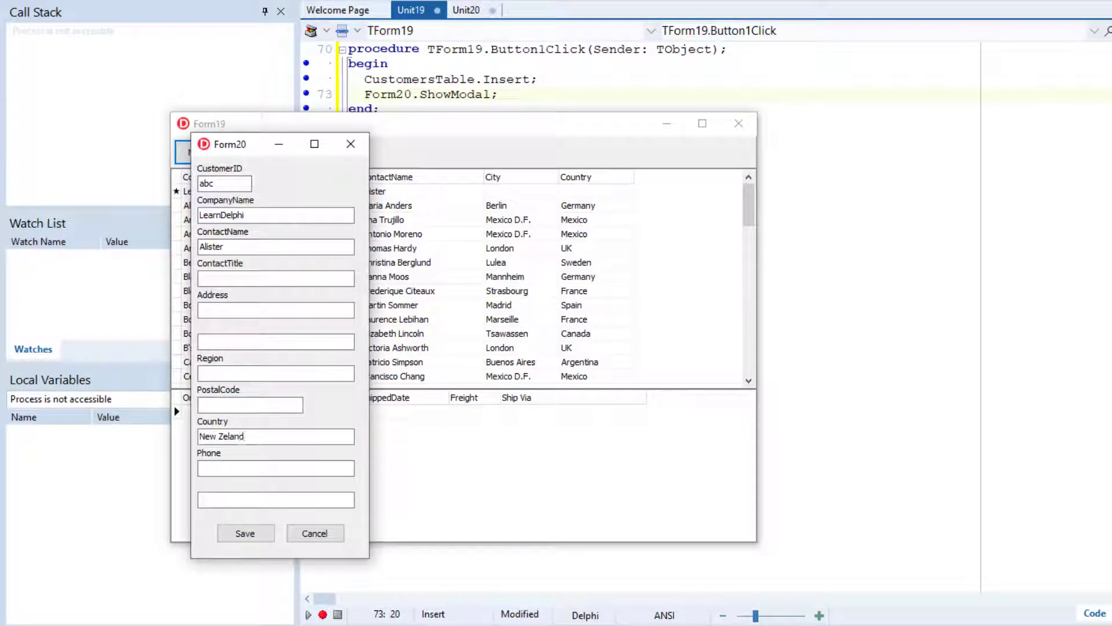
click(246, 533)
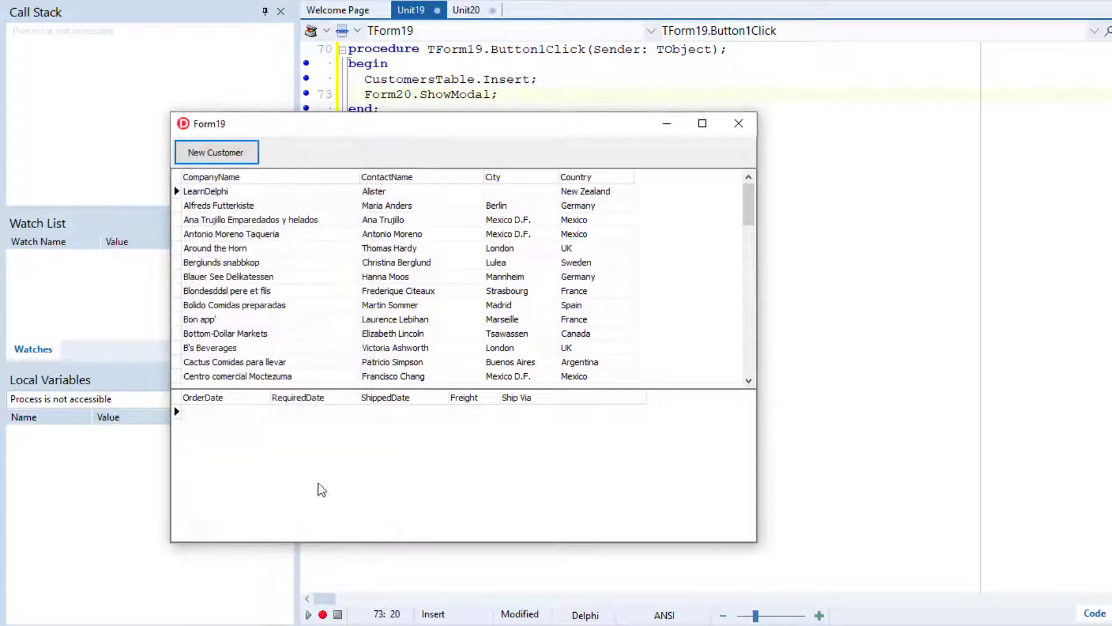
click(231, 190)
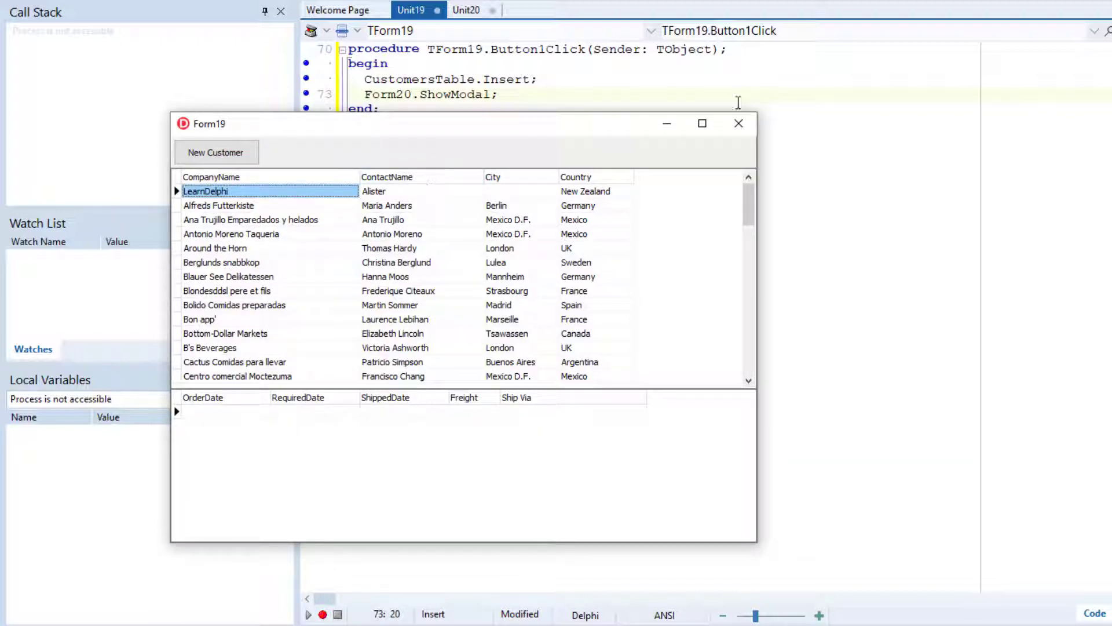
mouse_move(739, 124)
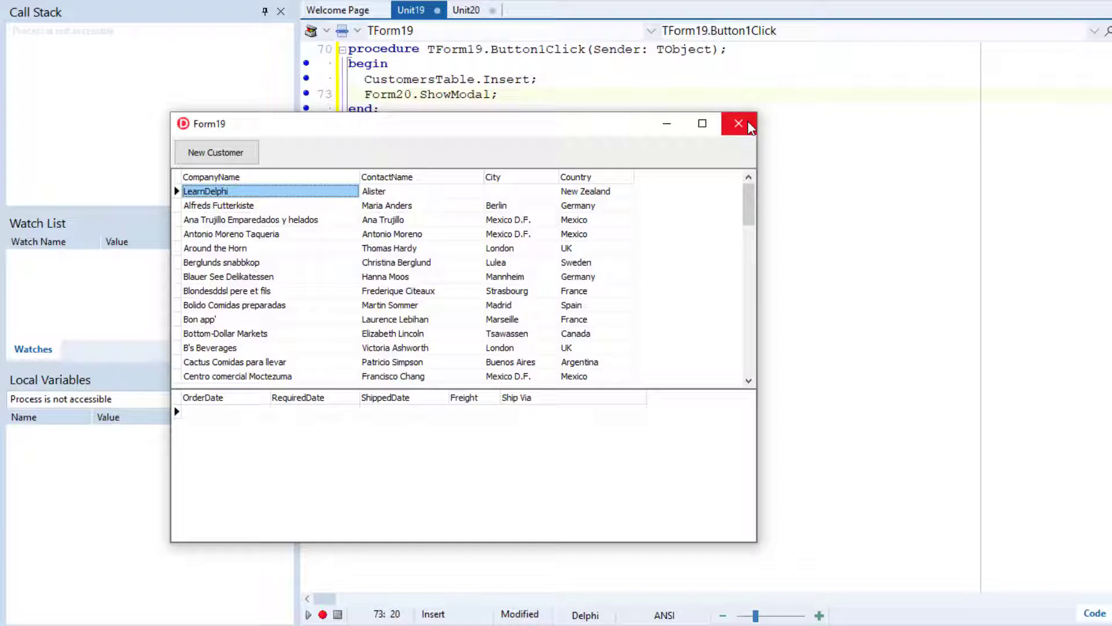
mouse_move(739, 125)
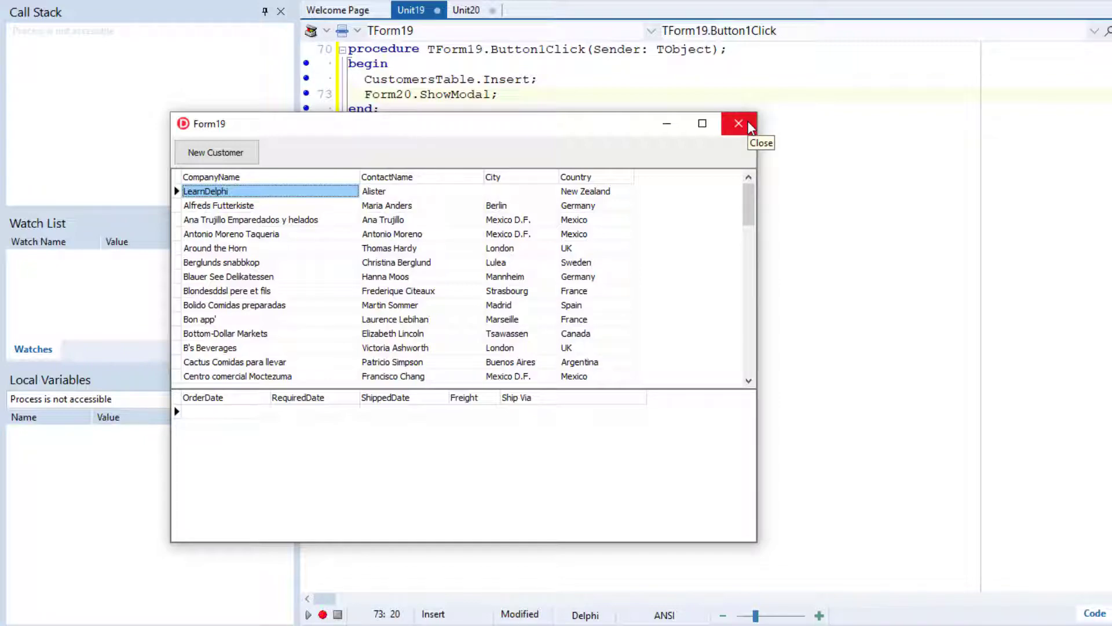